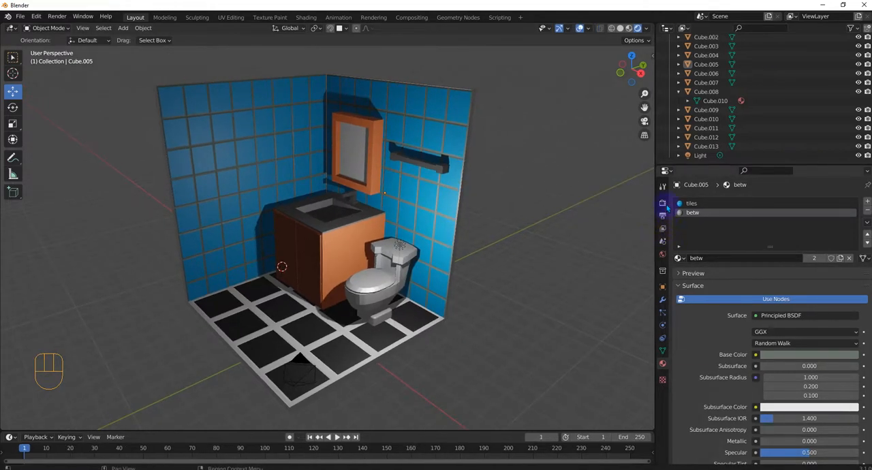
Show Render Properties and list the render engines (Eevee, Workbench, Cycles), keeping Eevee
{"action": "left_click", "coordinate": [661, 203]}
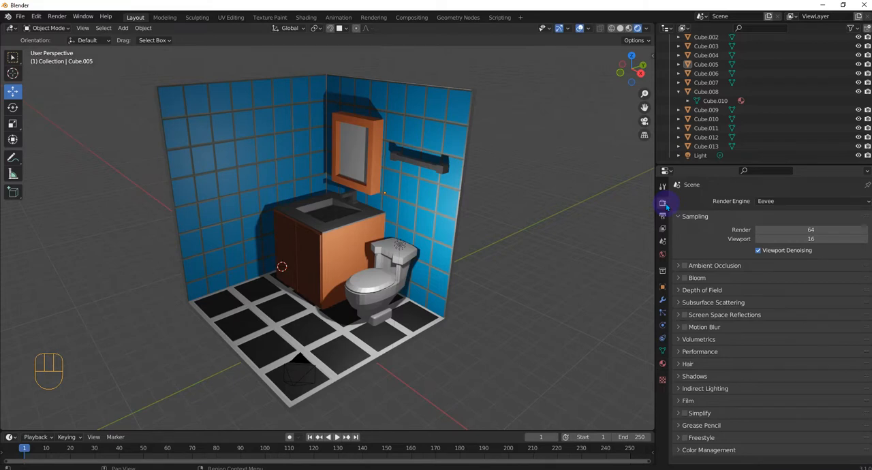
{"action": "mouse_move", "coordinate": [663, 205]}
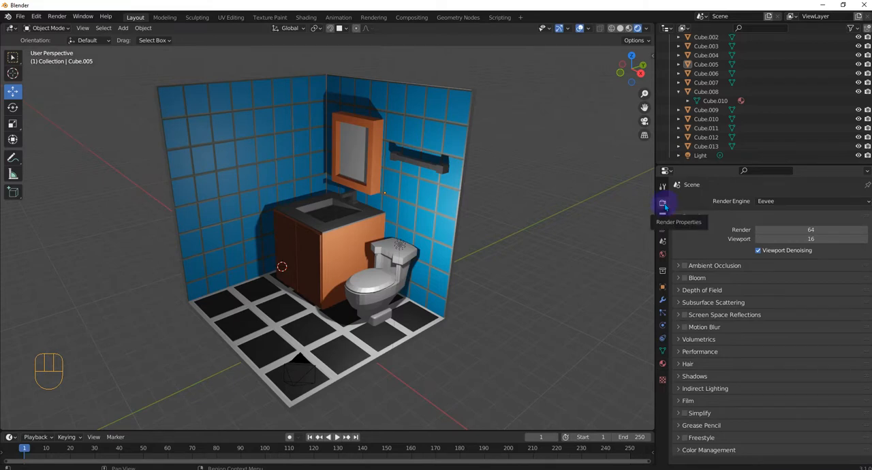
{"action": "left_click", "coordinate": [811, 201]}
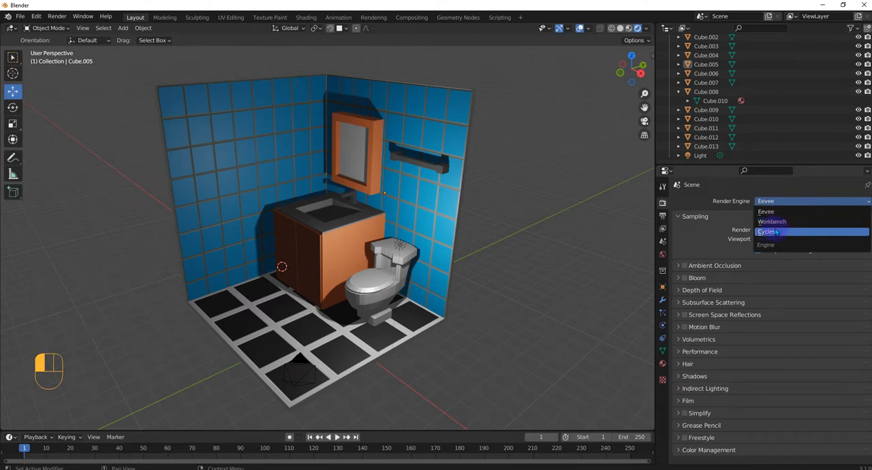
{"action": "left_click", "coordinate": [767, 232]}
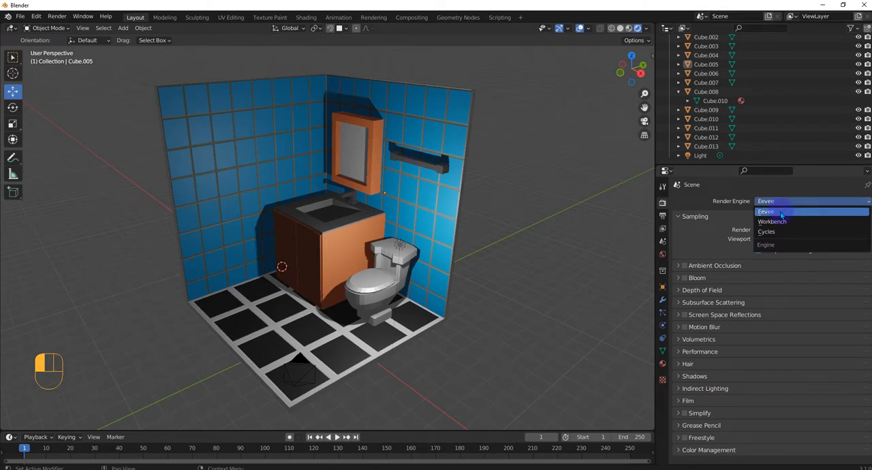
{"action": "mouse_move", "coordinate": [771, 221]}
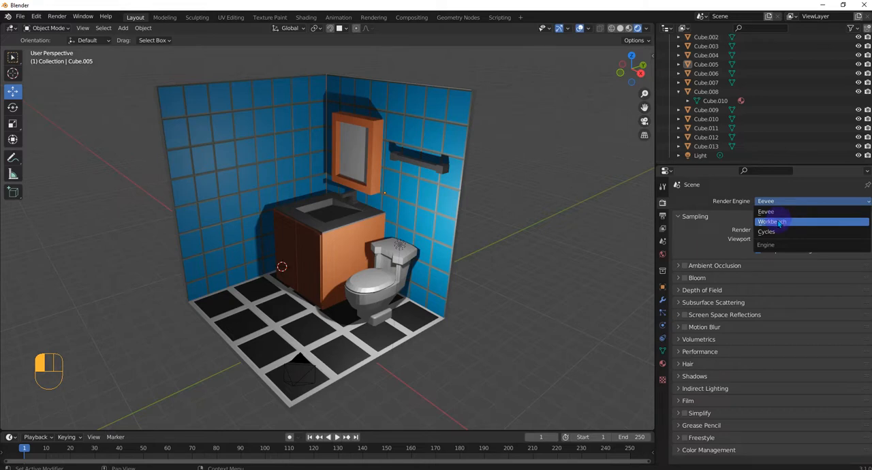
{"action": "mouse_move", "coordinate": [766, 212]}
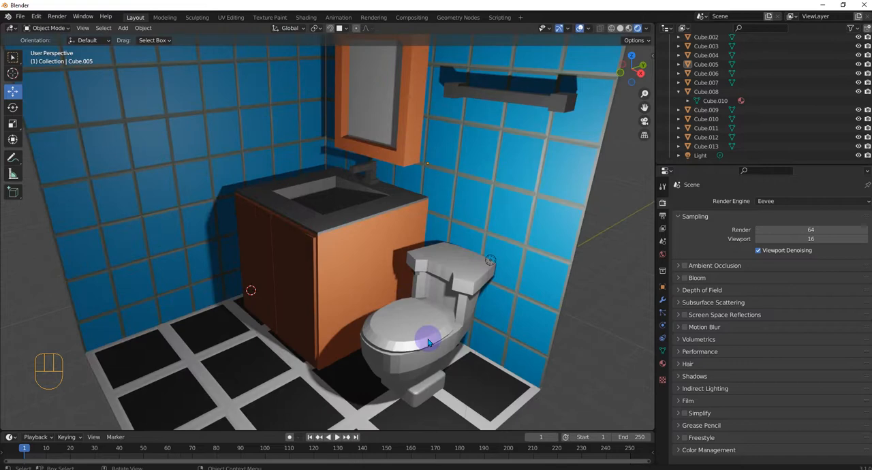
Apply Shade Smooth to the toilet from its Object Context Menu
{"action": "right_click", "coordinate": [427, 342]}
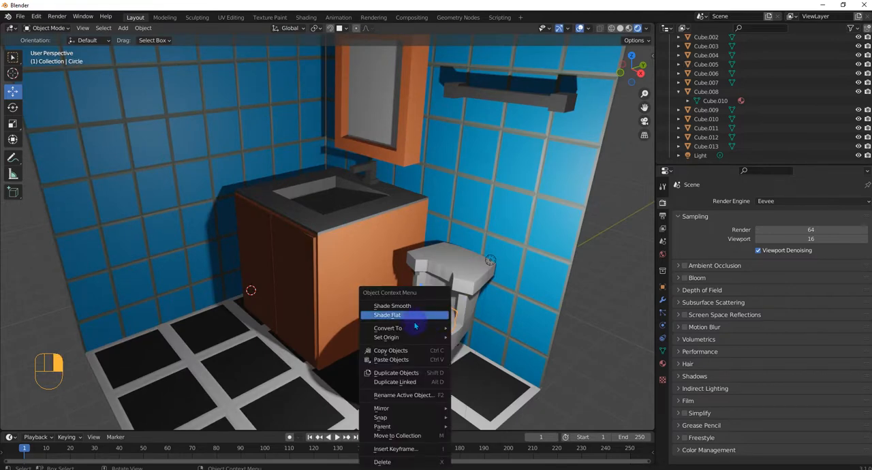
{"action": "left_click", "coordinate": [387, 315]}
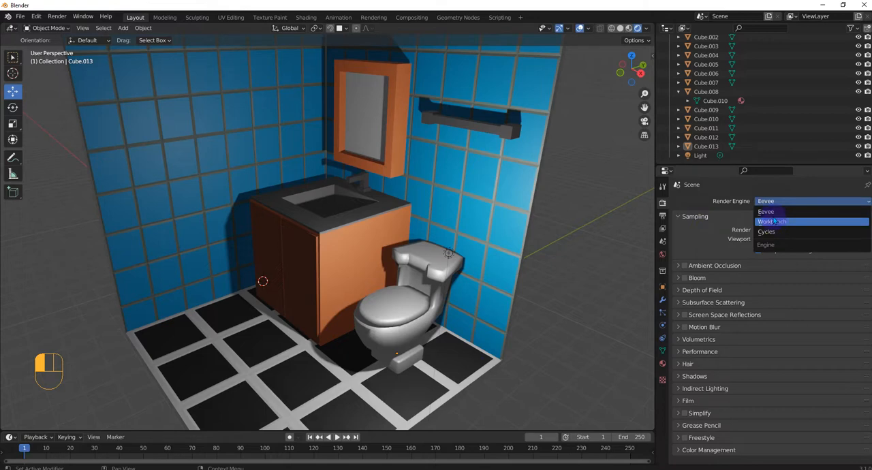
{"action": "mouse_move", "coordinate": [766, 231]}
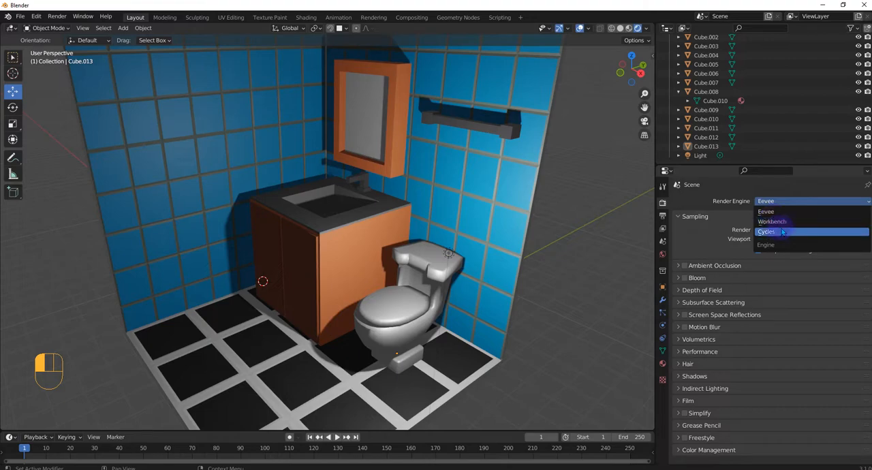
Pick Cycles from the Render Engine dropdown for a live viewport render
{"action": "left_click", "coordinate": [766, 232]}
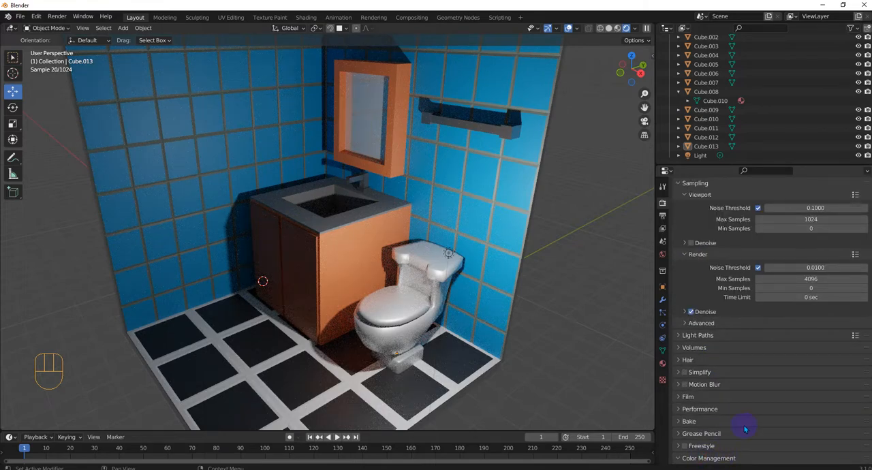
In Color Management, change the View Transform from Filmic to Standard
{"action": "left_click", "coordinate": [811, 398]}
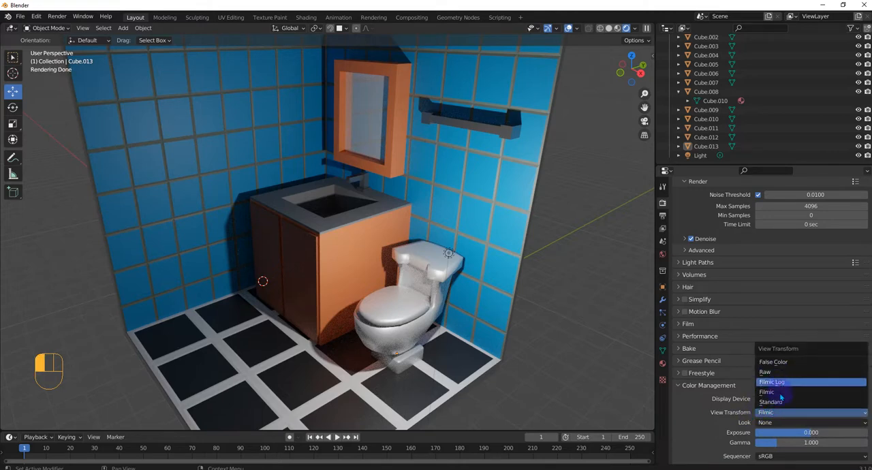
{"action": "left_click", "coordinate": [771, 401]}
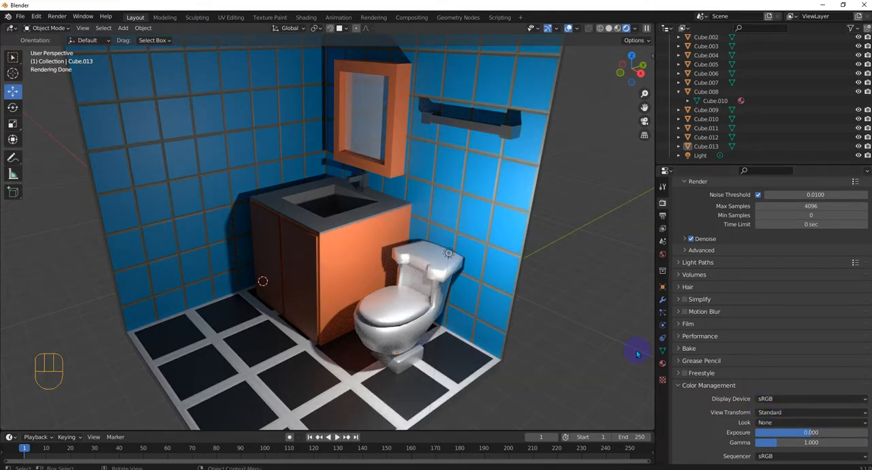
{"action": "left_click", "coordinate": [811, 412]}
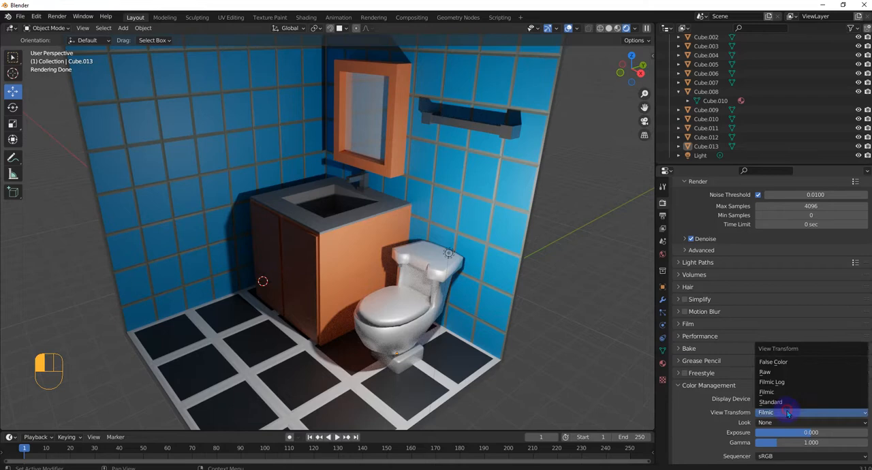
{"action": "left_click", "coordinate": [771, 402]}
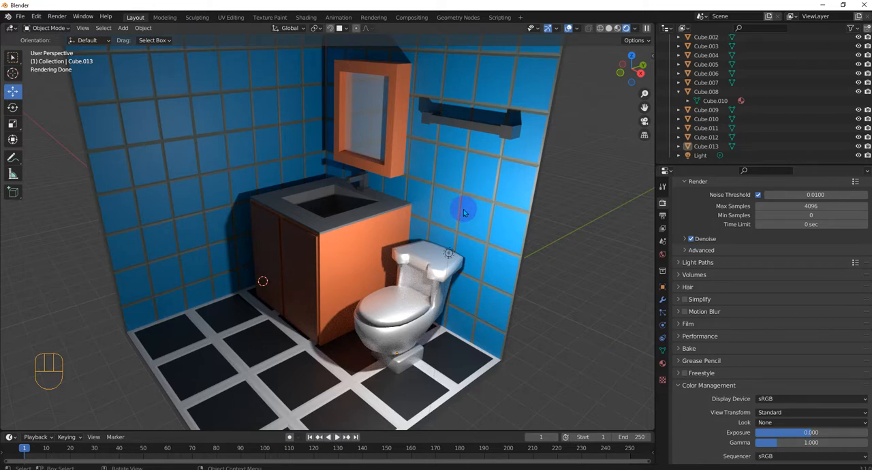
{"action": "mouse_move", "coordinate": [385, 139]}
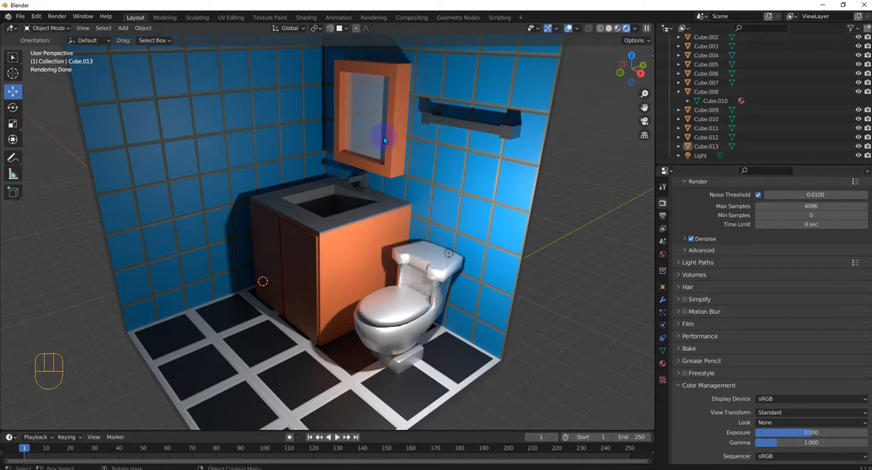
Select the mirror and review Material.010's Principled BSDF values (metallic 0.402, roughness 0.083)
{"action": "left_click", "coordinate": [357, 143]}
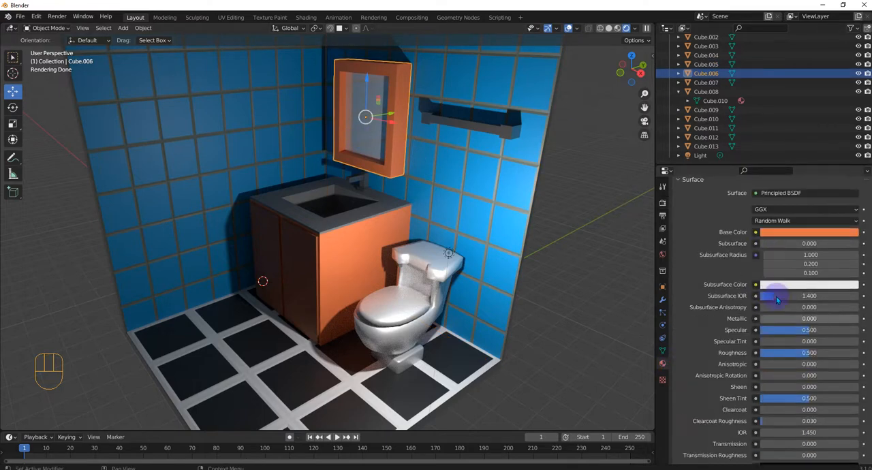
{"action": "left_click", "coordinate": [703, 211]}
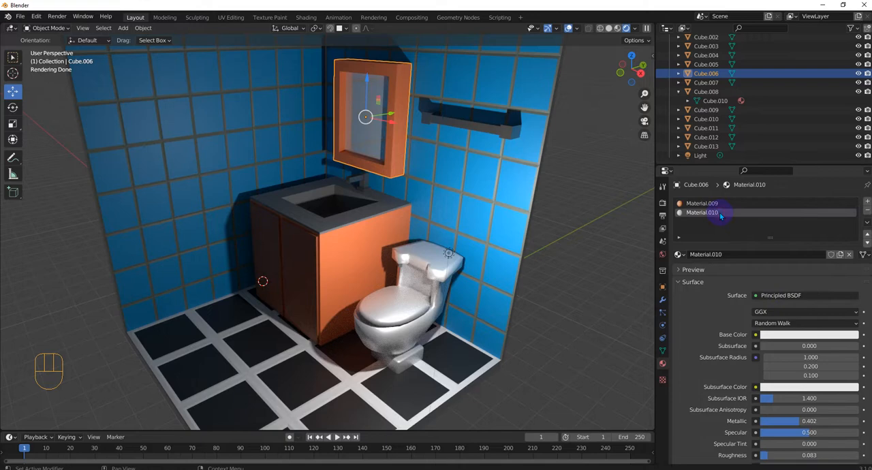
{"action": "scroll", "scroll_direction": "down", "scroll_amount": 3}
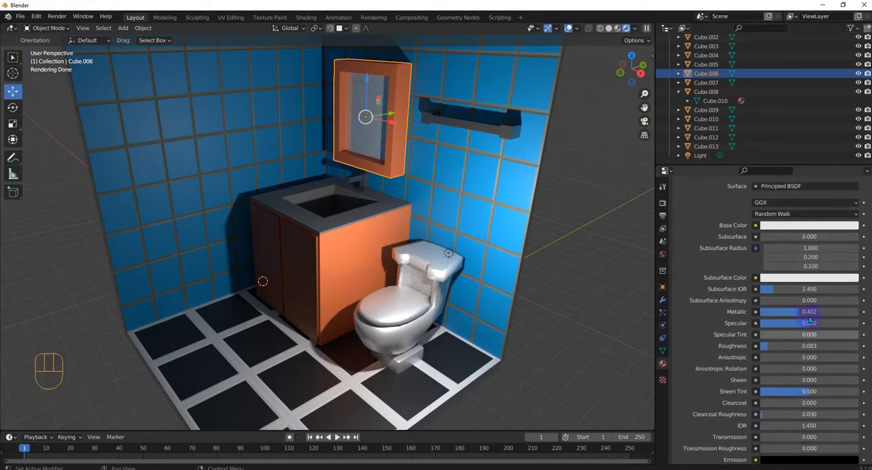
{"action": "key", "text": "f3"}
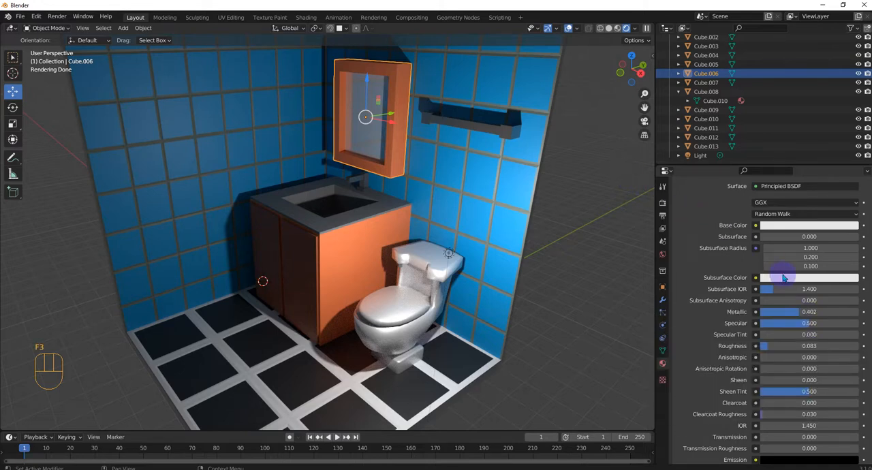
{"action": "scroll", "scroll_direction": "down", "scroll_amount": 3}
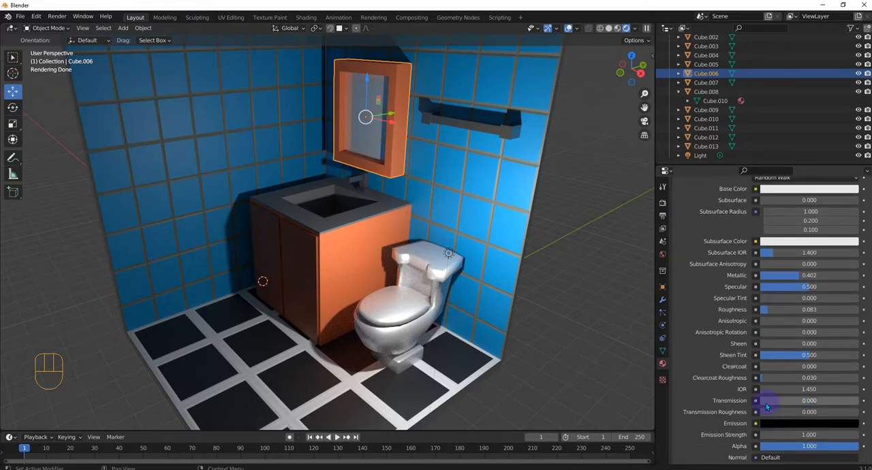
{"action": "left_click_drag", "start_coordinate": [791, 275], "coordinate": [773, 274]}
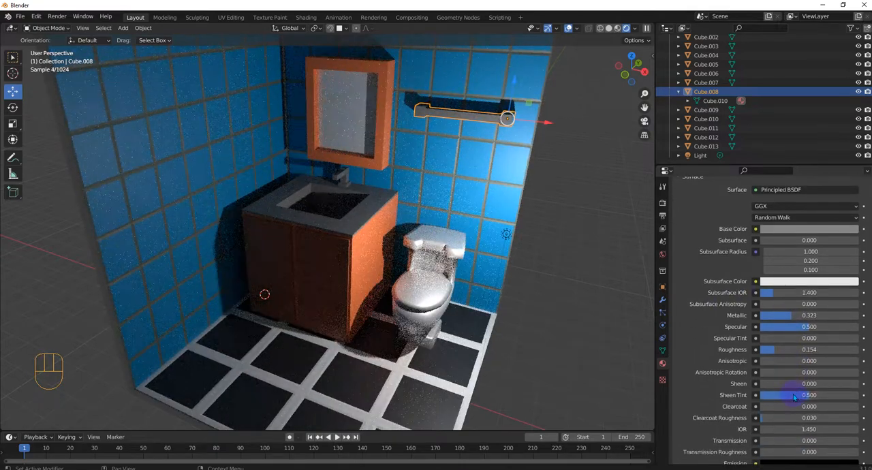
Adjust Material.008's roughness slider to 0.135, keeping metallic at 0.323
{"action": "left_click_drag", "start_coordinate": [784, 350], "coordinate": [808, 350]}
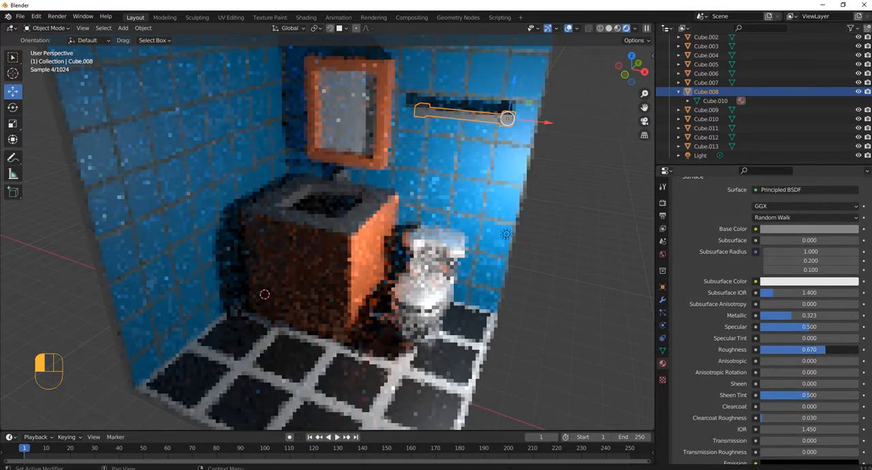
{"action": "left_click_drag", "start_coordinate": [790, 349], "coordinate": [808, 350]}
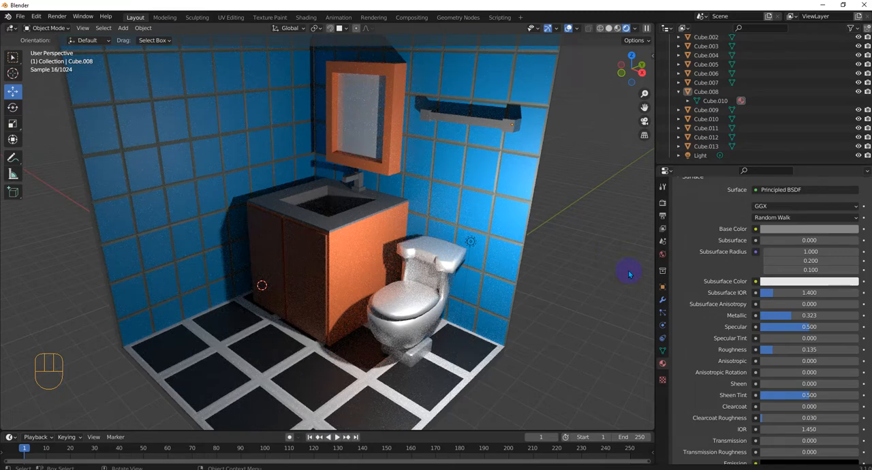
{"action": "mouse_move", "coordinate": [491, 301]}
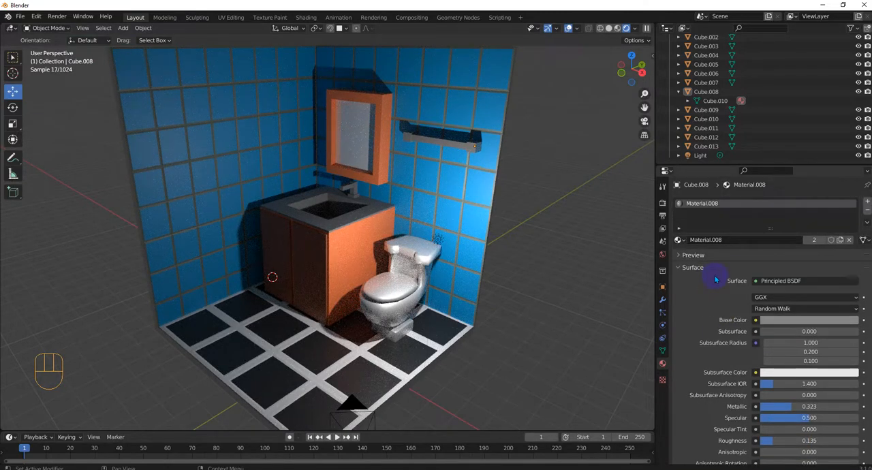
Show Render Properties and scroll through the Cycles render panels
{"action": "left_click", "coordinate": [662, 204]}
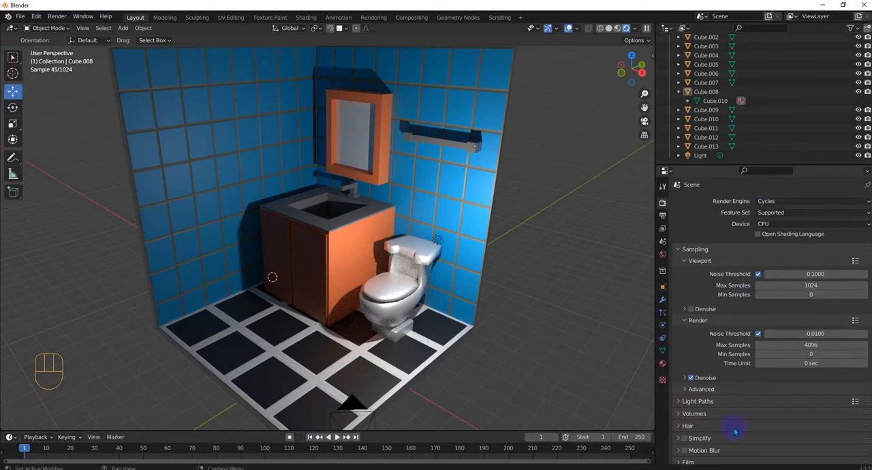
{"action": "scroll", "scroll_direction": "down", "scroll_amount": 3}
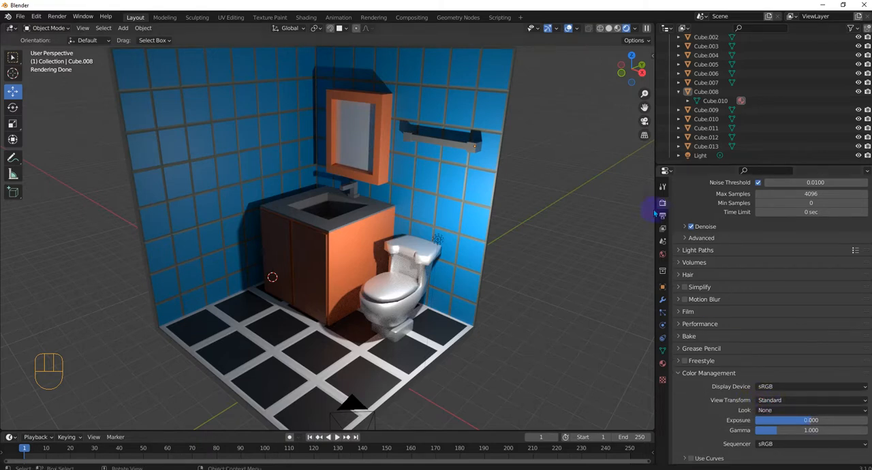
In Output Properties, set the frame rate to 30 fps and browse the output panels
{"action": "left_click", "coordinate": [662, 201]}
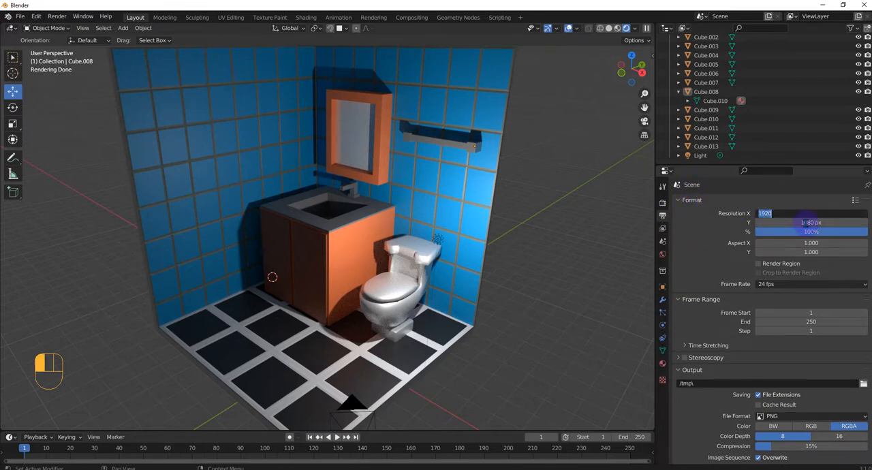
{"action": "mouse_move", "coordinate": [832, 239]}
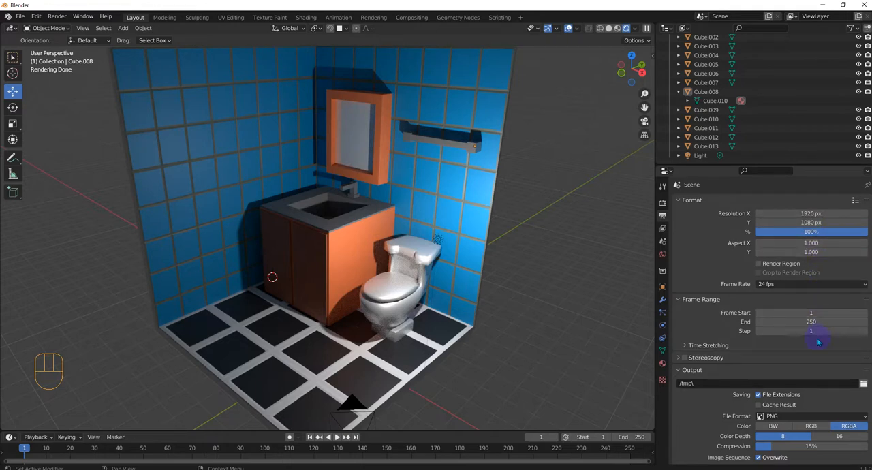
{"action": "left_click", "coordinate": [811, 284]}
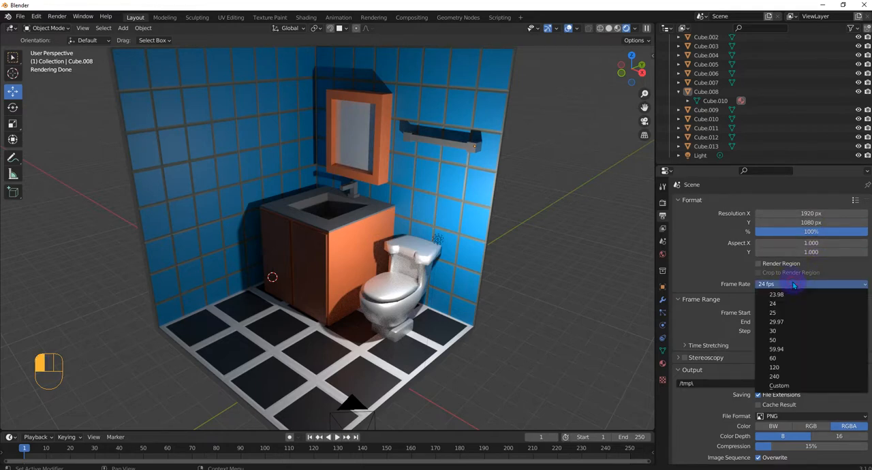
{"action": "left_click", "coordinate": [773, 331]}
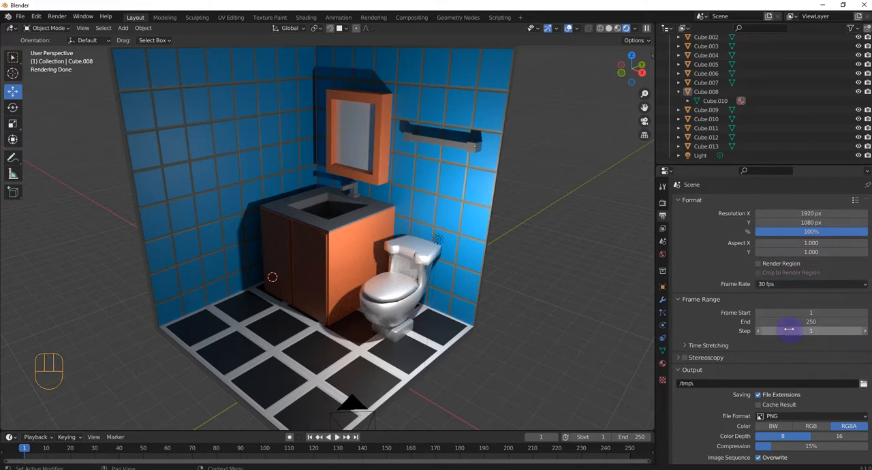
{"action": "scroll", "scroll_direction": "down", "scroll_amount": 3}
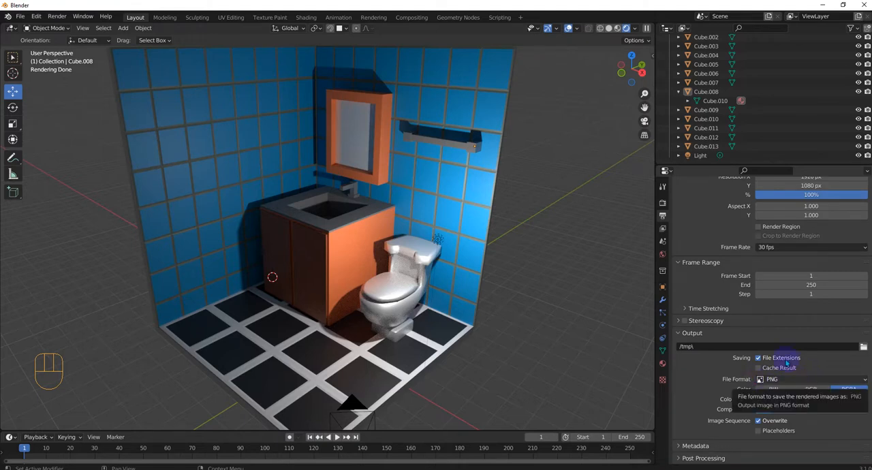
{"action": "left_click", "coordinate": [864, 346]}
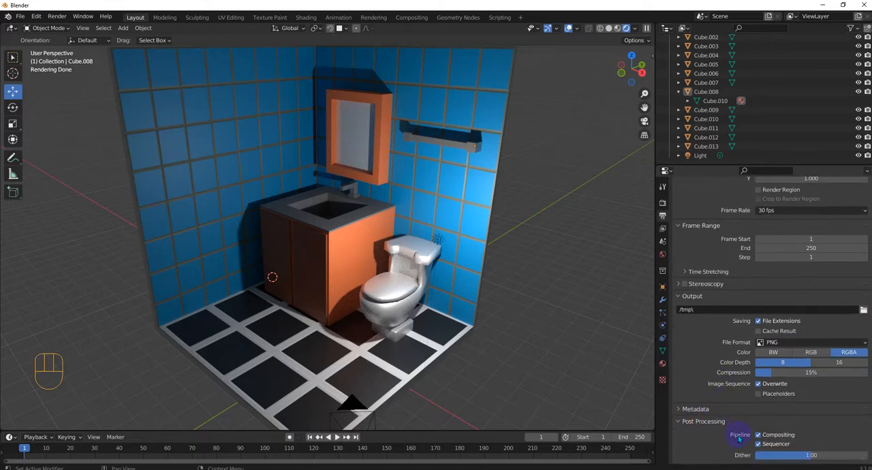
{"action": "left_click", "coordinate": [663, 228]}
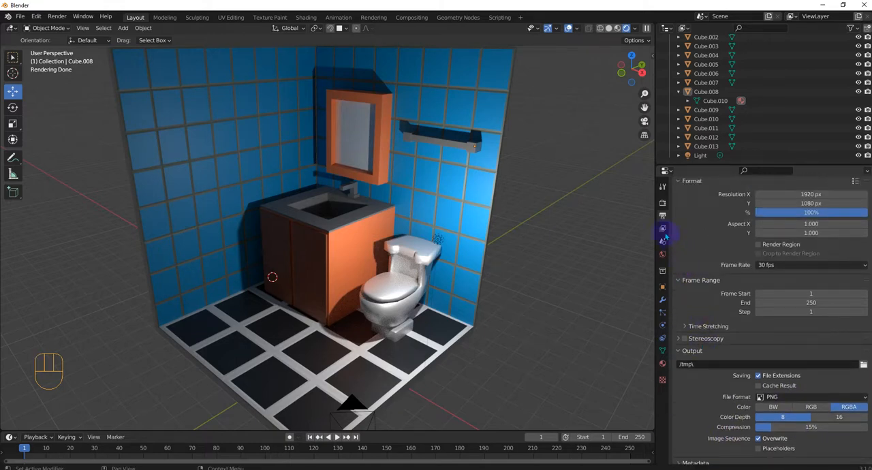
Move from View Layer settings back to the Cycles Render Properties sampling panel
{"action": "left_click", "coordinate": [662, 228]}
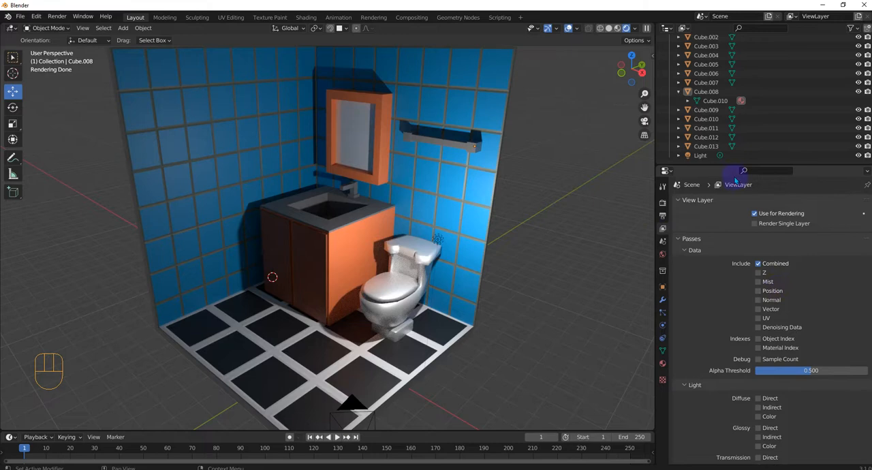
{"action": "left_click", "coordinate": [662, 202]}
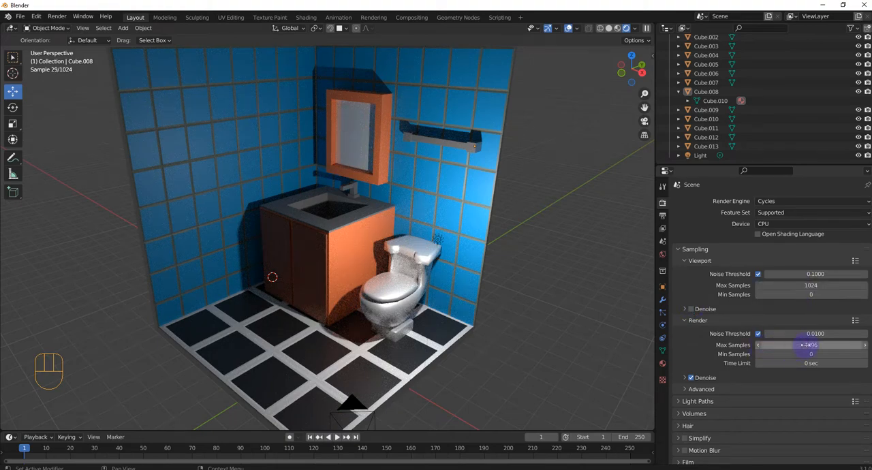
{"action": "mouse_move", "coordinate": [811, 345]}
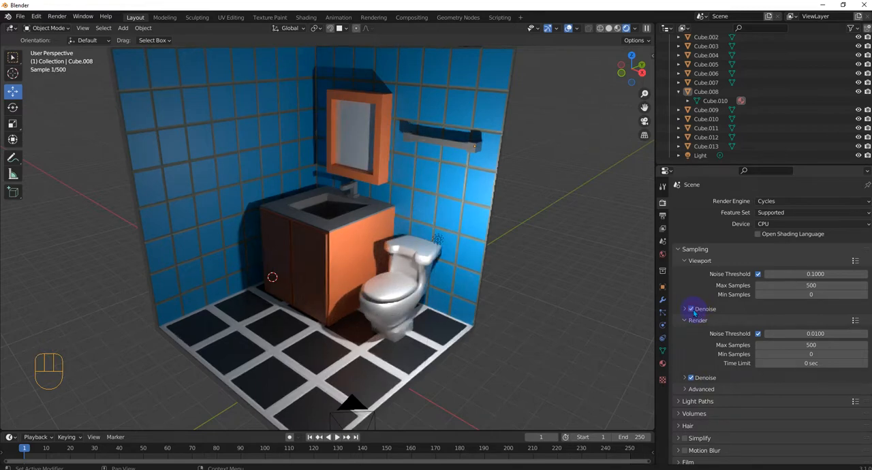
Check Color Management, then select Viewport Max Samples to change it to 200
{"action": "scroll", "scroll_direction": "down", "scroll_amount": 3}
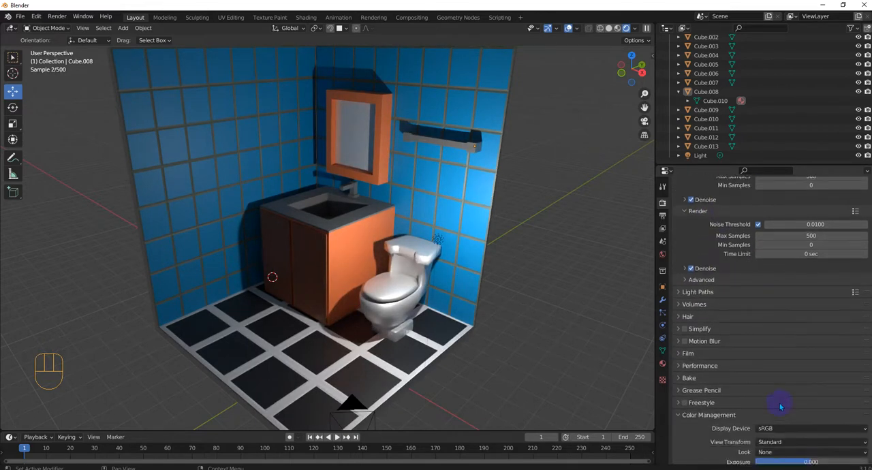
{"action": "scroll", "scroll_direction": "down", "scroll_amount": 3}
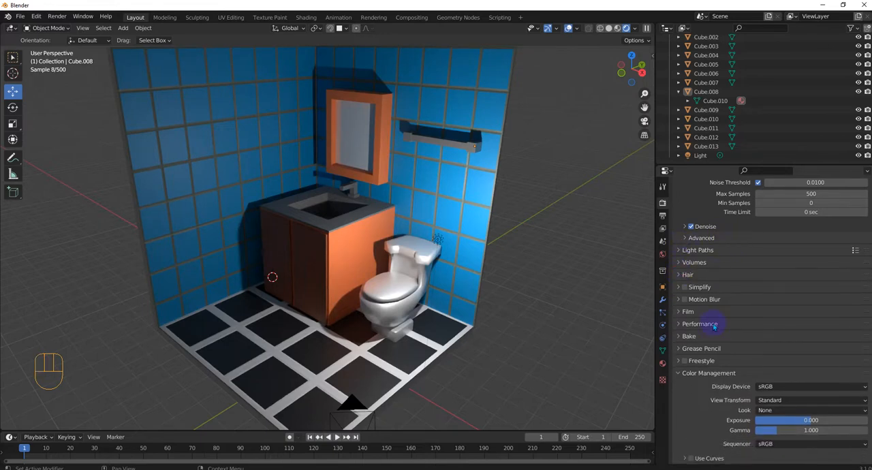
{"action": "left_click", "coordinate": [699, 324]}
{"action": "type", "text": "200"}
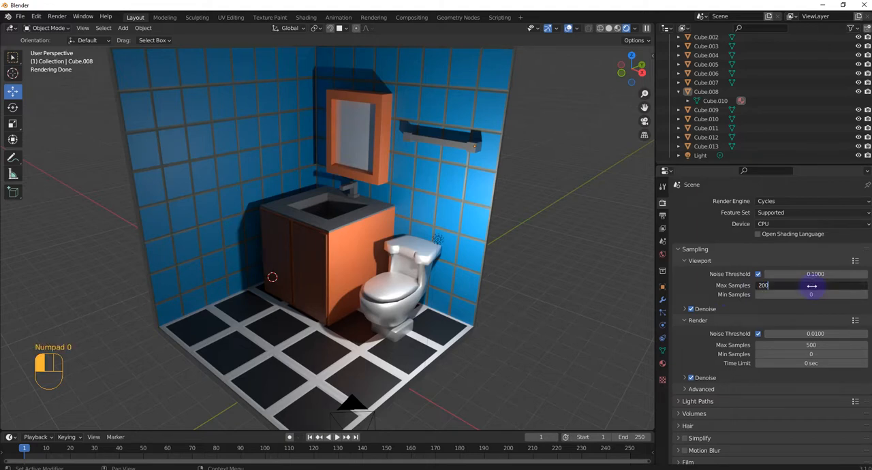
Enter 100 as the Viewport Max Samples, then scroll down the sampling panel
{"action": "left_click", "coordinate": [811, 345]}
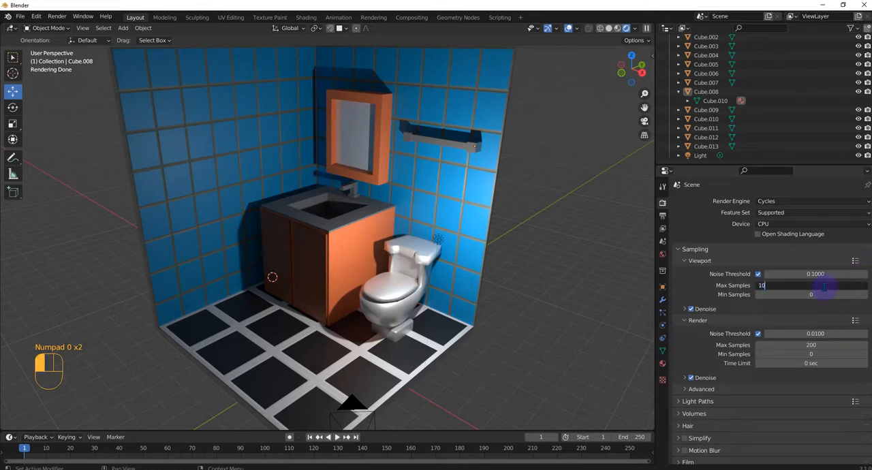
{"action": "type", "text": "100"}
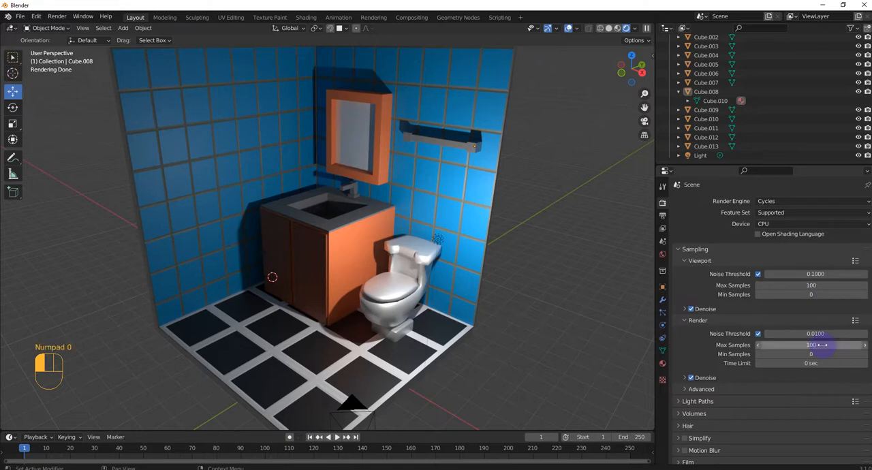
{"action": "scroll", "scroll_direction": "down", "scroll_amount": 3}
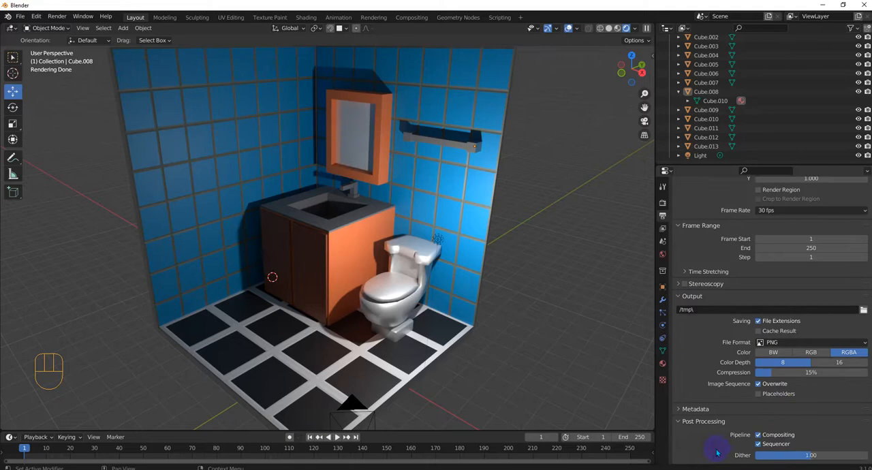
Check the 1920×1080 output resolution, then show the move tool's settings
{"action": "left_click", "coordinate": [661, 228]}
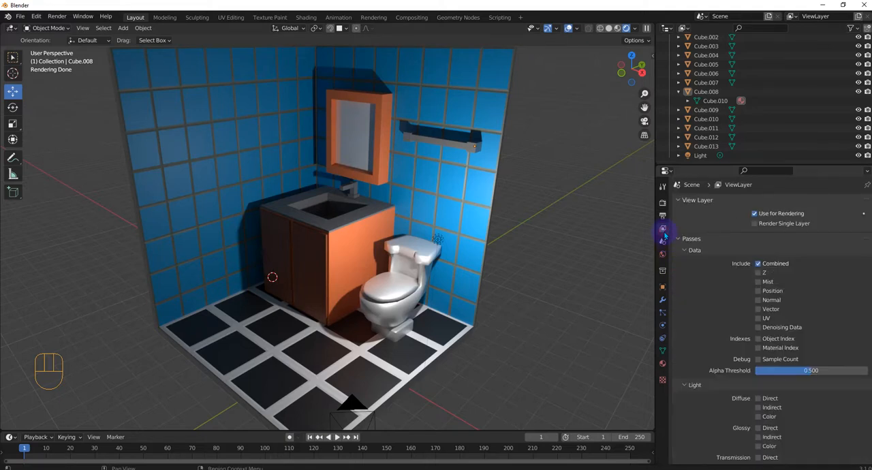
{"action": "left_click", "coordinate": [663, 228]}
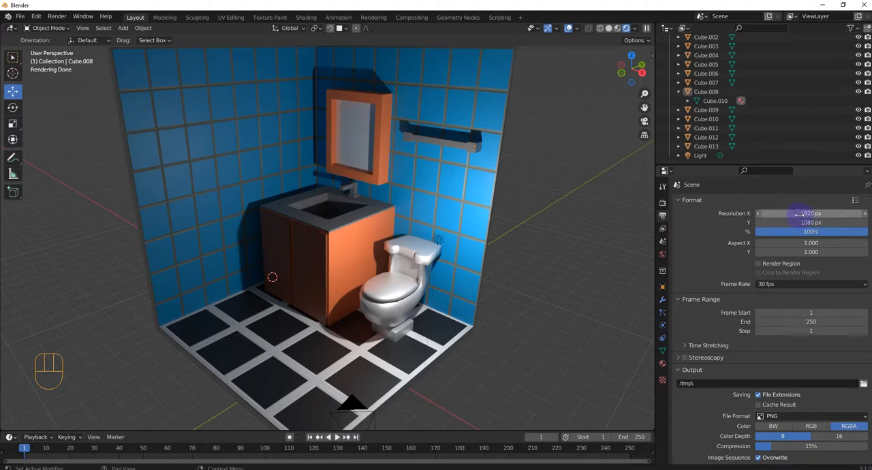
{"action": "mouse_move", "coordinate": [811, 222]}
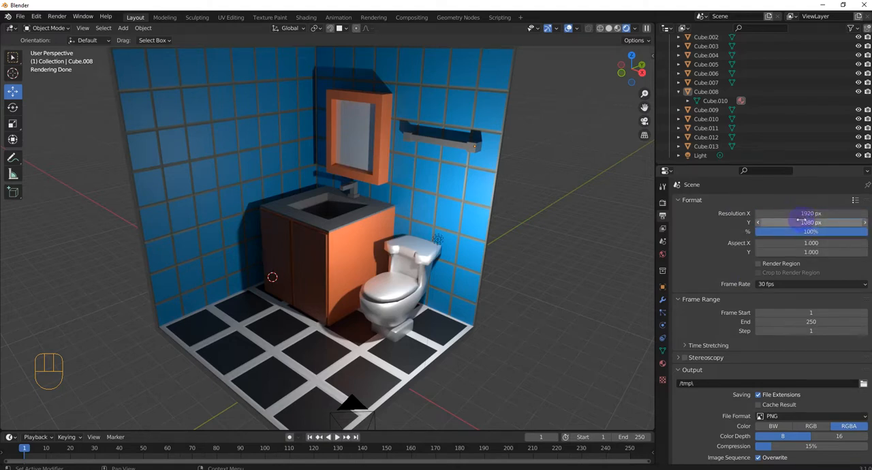
{"action": "left_click", "coordinate": [662, 187]}
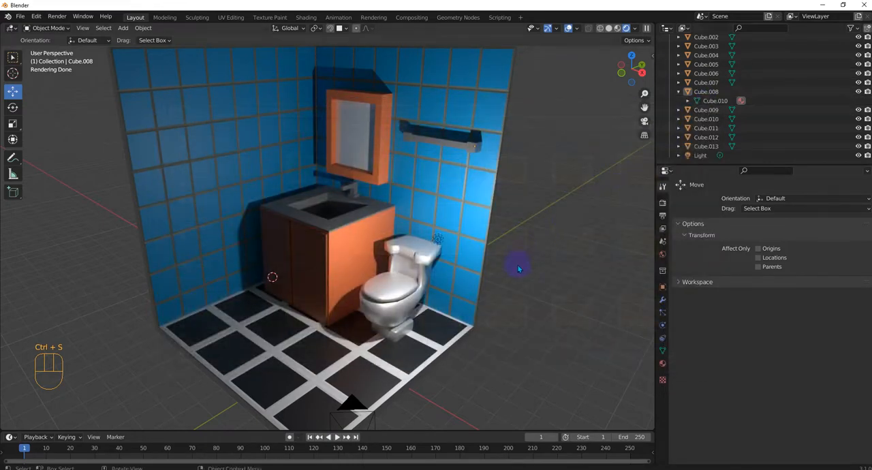
Save the scene as untitled.blend in the Desktop folder
{"action": "key", "text": "ctrl+s"}
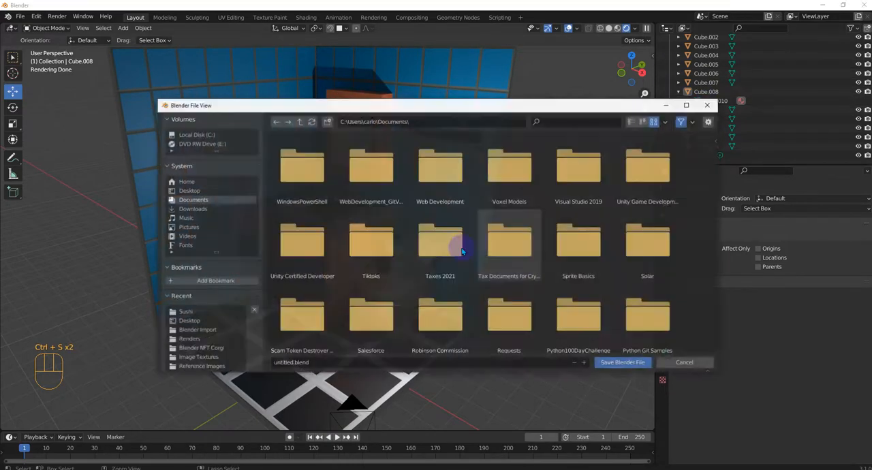
{"action": "left_click", "coordinate": [189, 190]}
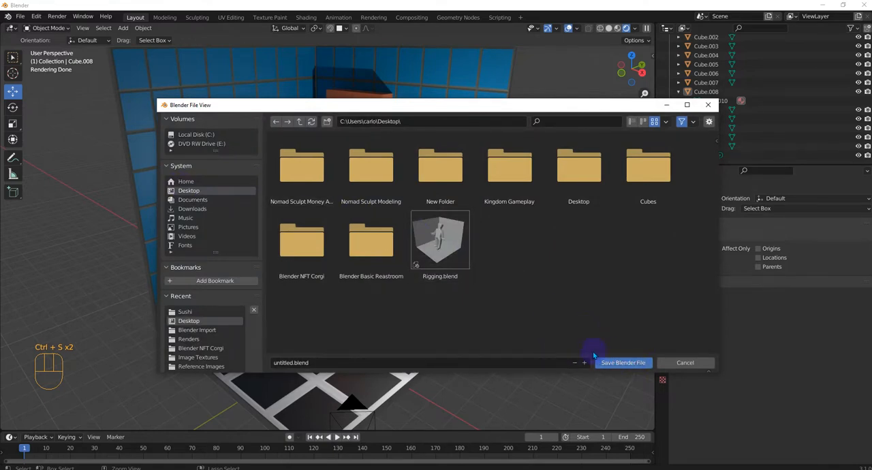
{"action": "left_click", "coordinate": [623, 363]}
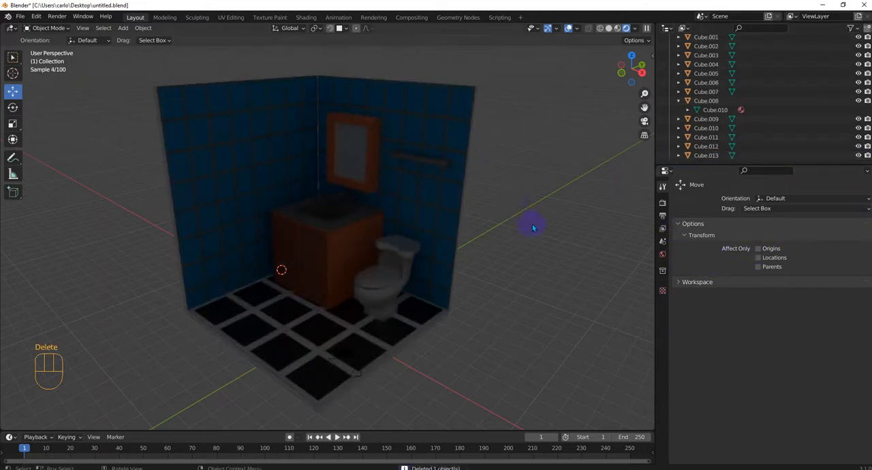
Add an area light to the darkened bathroom and view it from the front
{"action": "key", "text": "shift+a"}
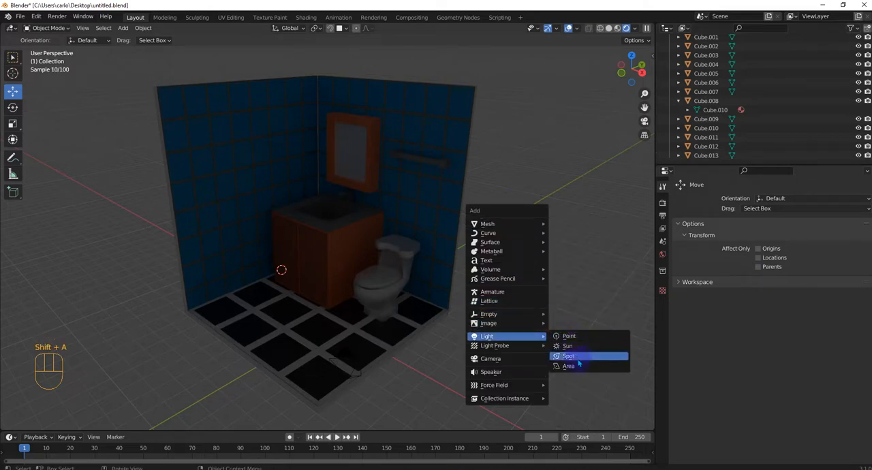
{"action": "left_click", "coordinate": [569, 366]}
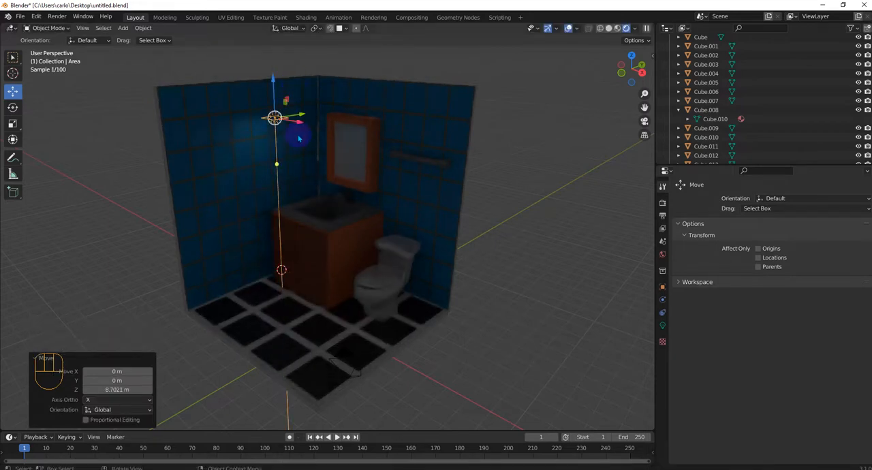
{"action": "key", "text": "s"}
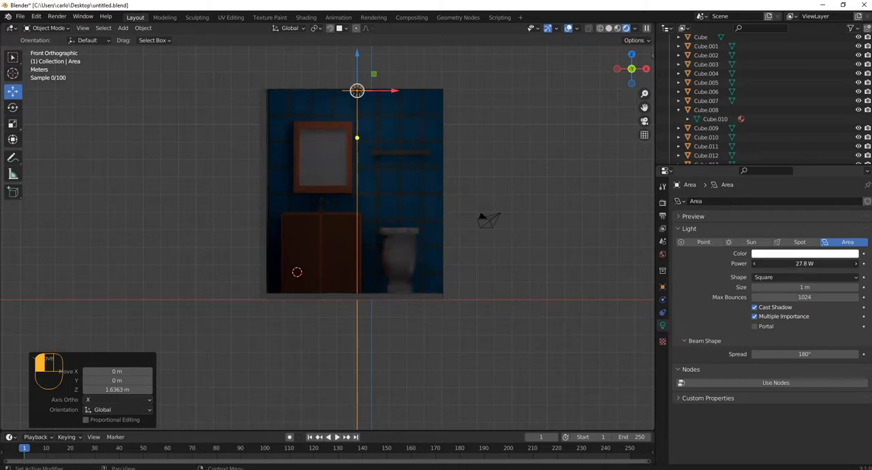
Raise the area light's power, shrink it to about 0.47 m, toggle shadows, set spread 152°
{"action": "left_click", "coordinate": [805, 264]}
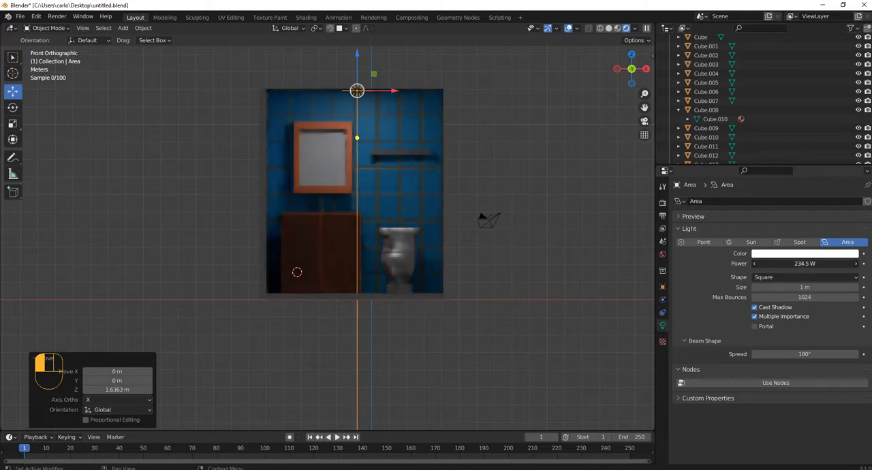
{"action": "left_click_drag", "start_coordinate": [784, 264], "coordinate": [817, 263]}
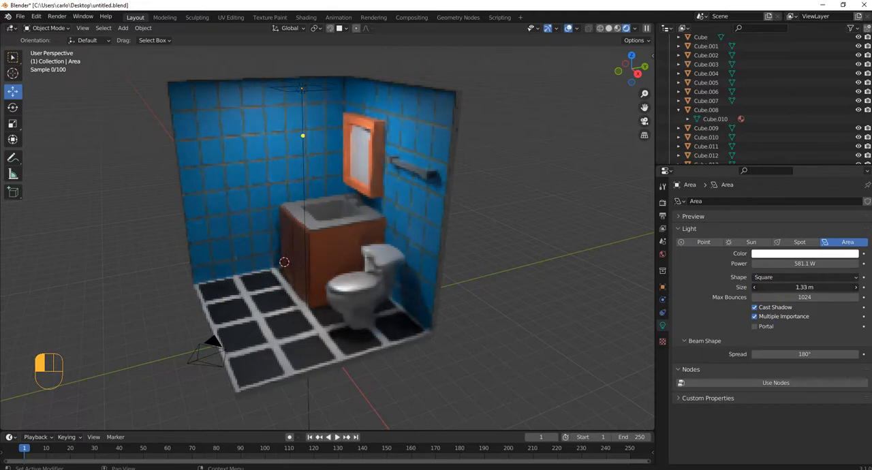
{"action": "left_click_drag", "start_coordinate": [818, 287], "coordinate": [777, 287]}
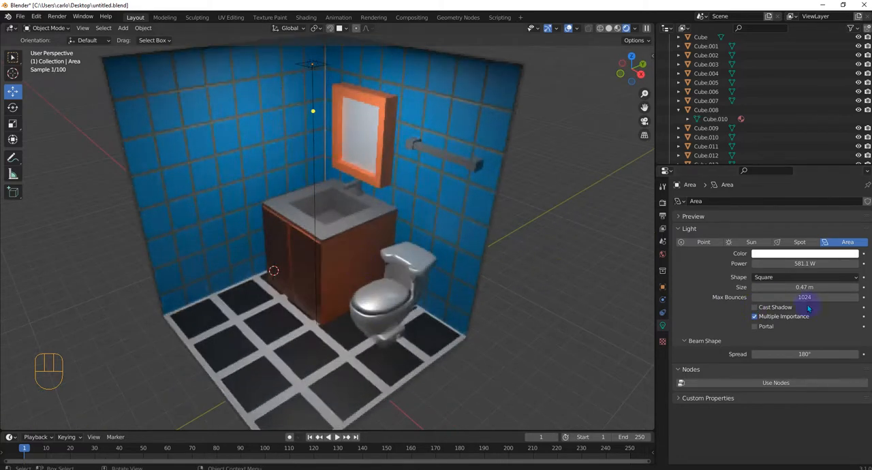
{"action": "left_click", "coordinate": [755, 307]}
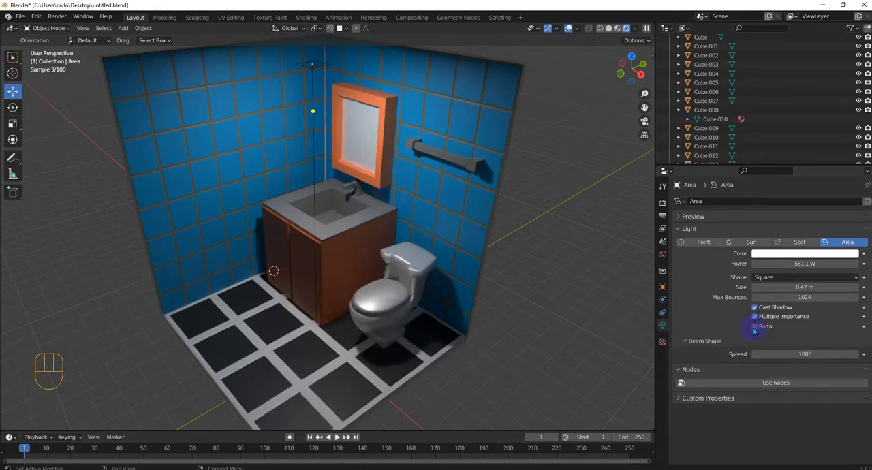
{"action": "mouse_move", "coordinate": [755, 326]}
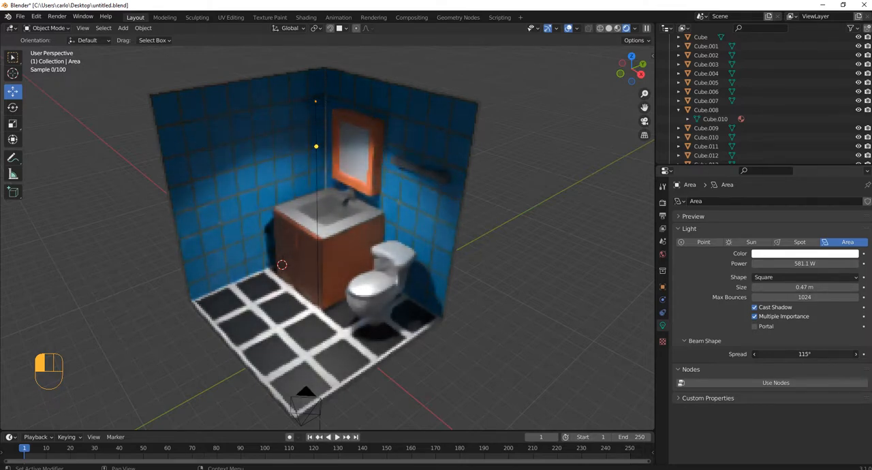
{"action": "left_click_drag", "start_coordinate": [783, 353], "coordinate": [831, 354]}
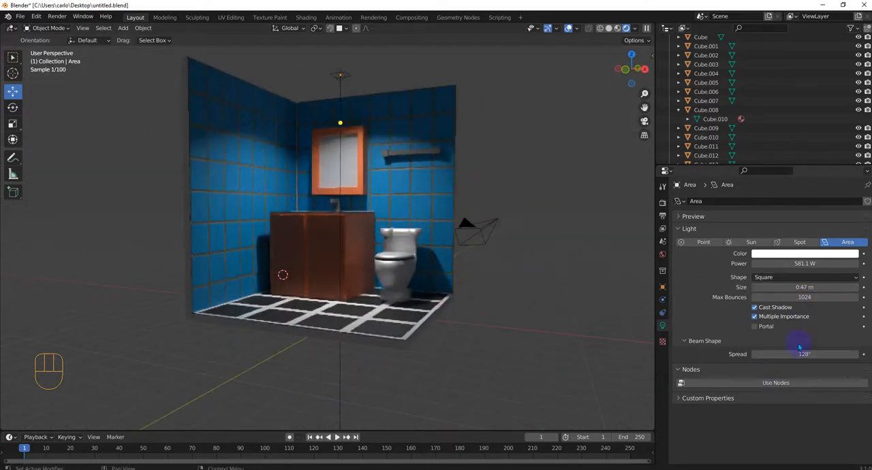
{"action": "left_click_drag", "start_coordinate": [805, 354], "coordinate": [817, 353]}
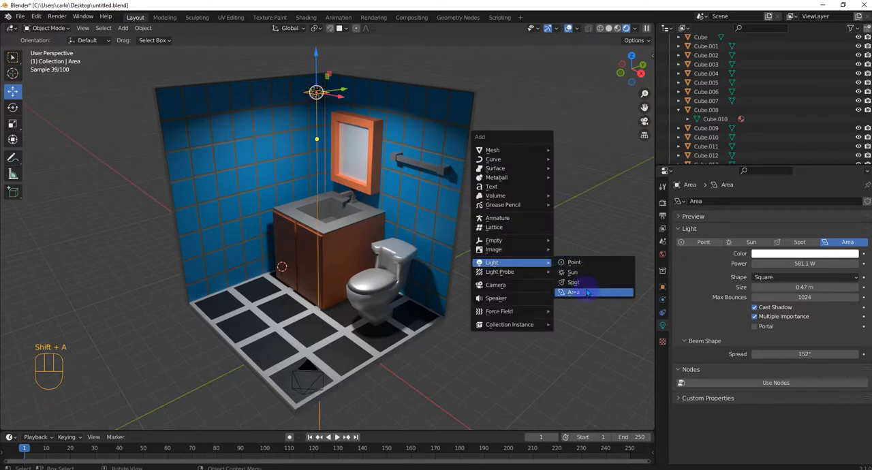
{"action": "left_click", "coordinate": [573, 293]}
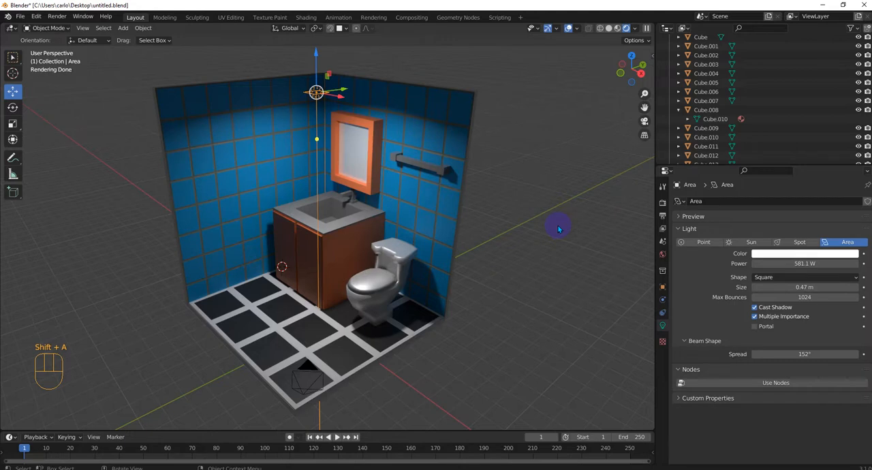
{"action": "mouse_move", "coordinate": [554, 234]}
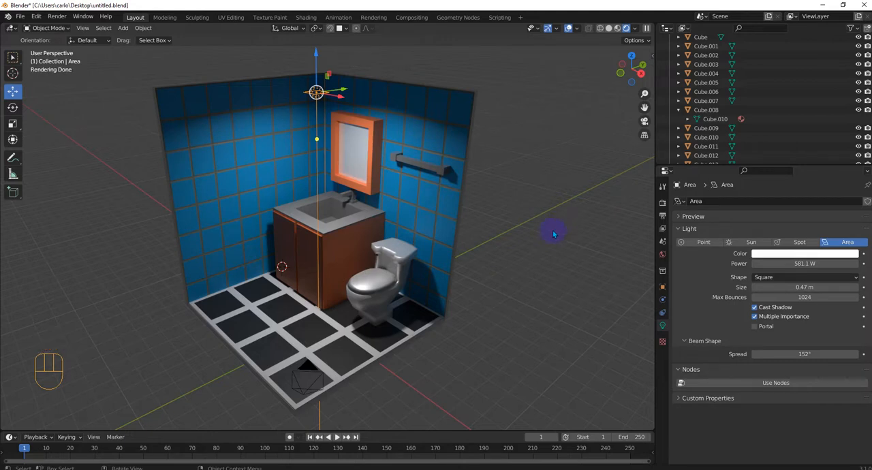
{"action": "mouse_move", "coordinate": [472, 229]}
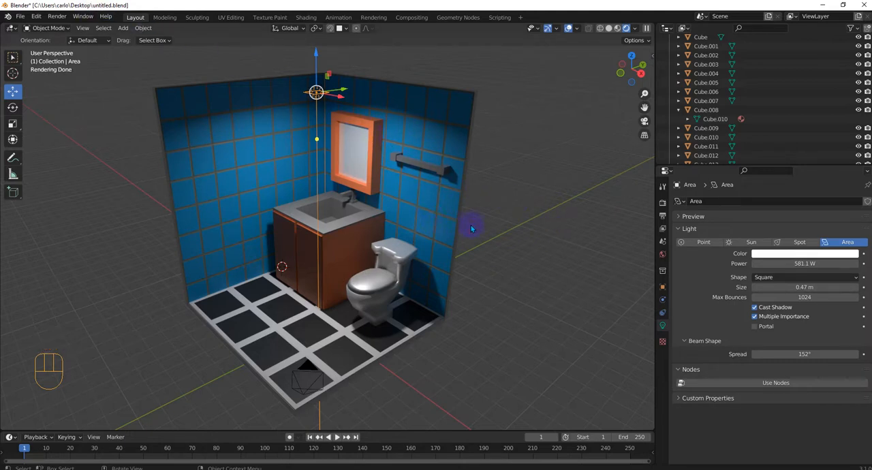
{"action": "mouse_move", "coordinate": [477, 229]}
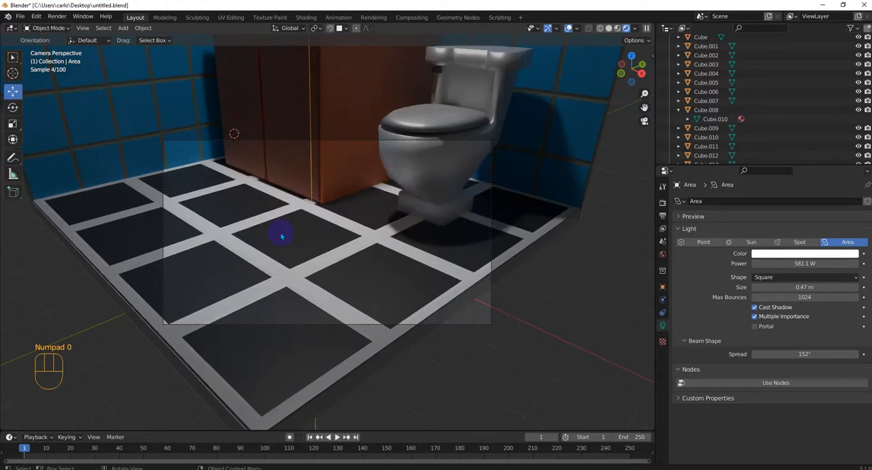
{"action": "mouse_move", "coordinate": [421, 290]}
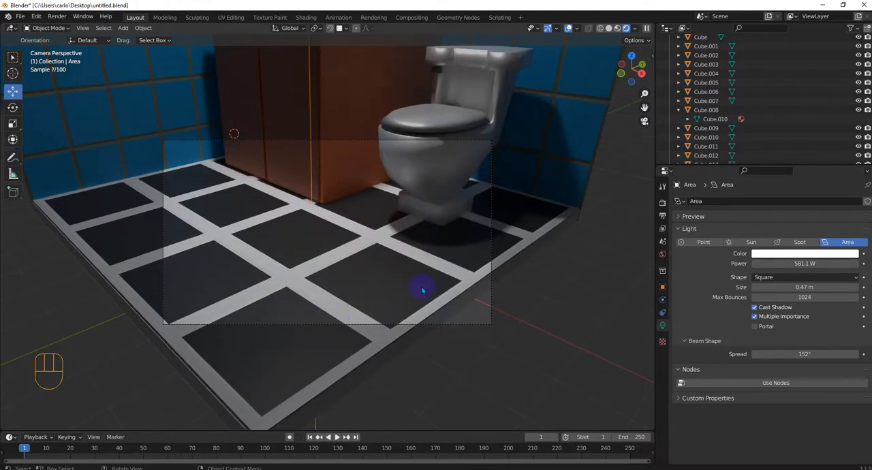
{"action": "left_click_drag", "start_coordinate": [422, 289], "coordinate": [525, 283]}
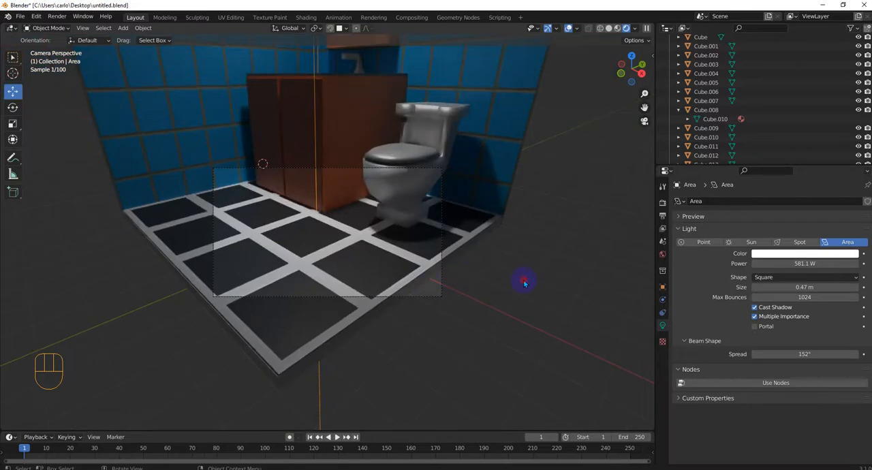
{"action": "mouse_move", "coordinate": [621, 226]}
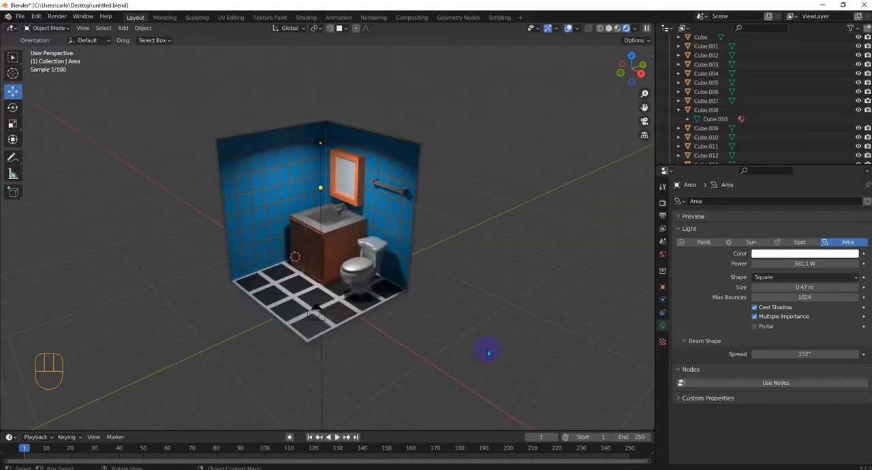
Add a plane beneath the bathroom and enlarge it
{"action": "key", "text": "shift+a"}
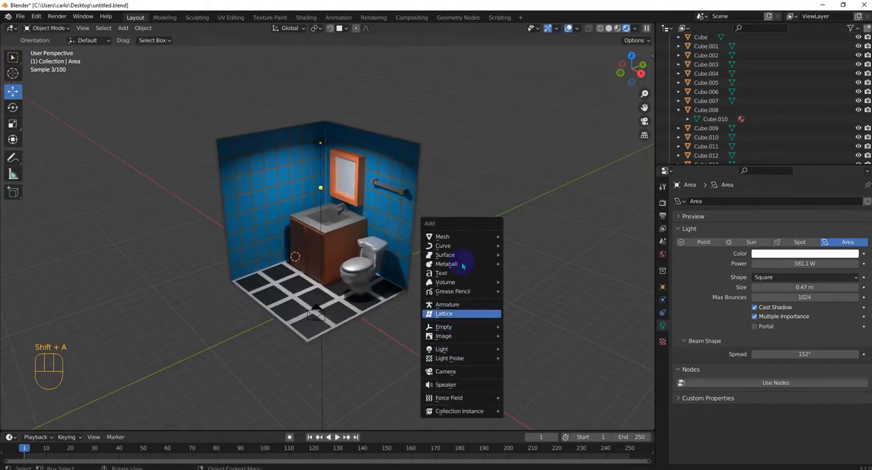
{"action": "left_click", "coordinate": [443, 236]}
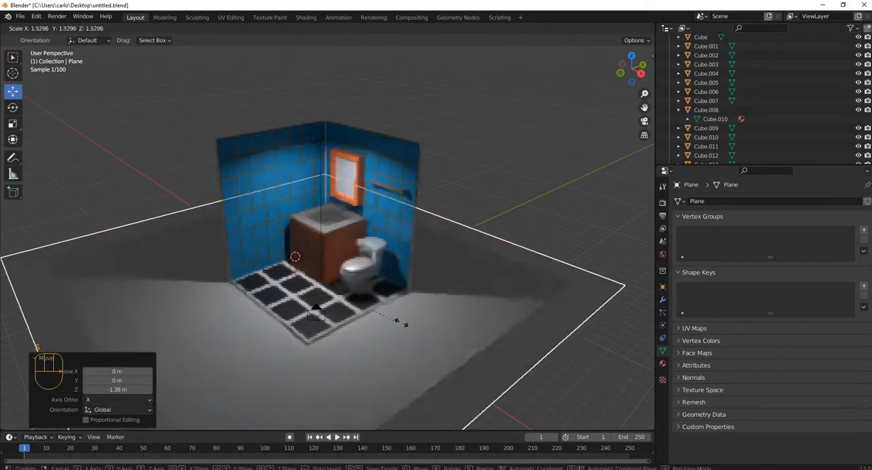
{"action": "key", "text": "s"}
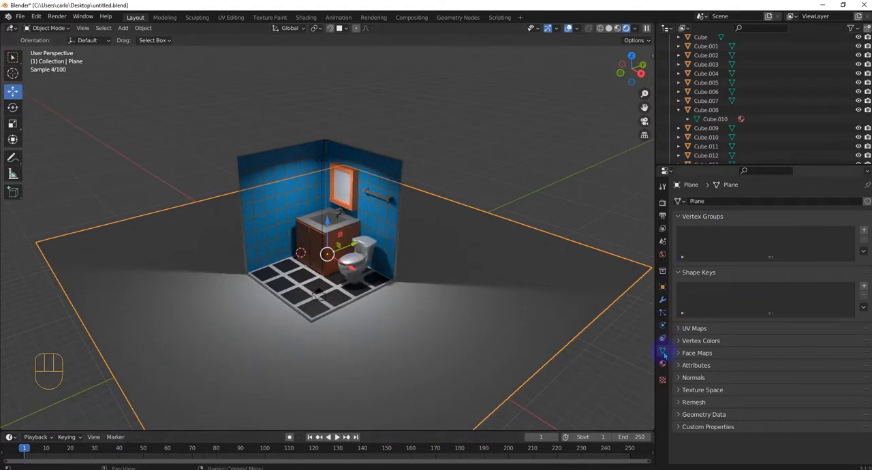
Open the plane's material settings and turn the bottom area into the Shader Editor
{"action": "left_click", "coordinate": [661, 352]}
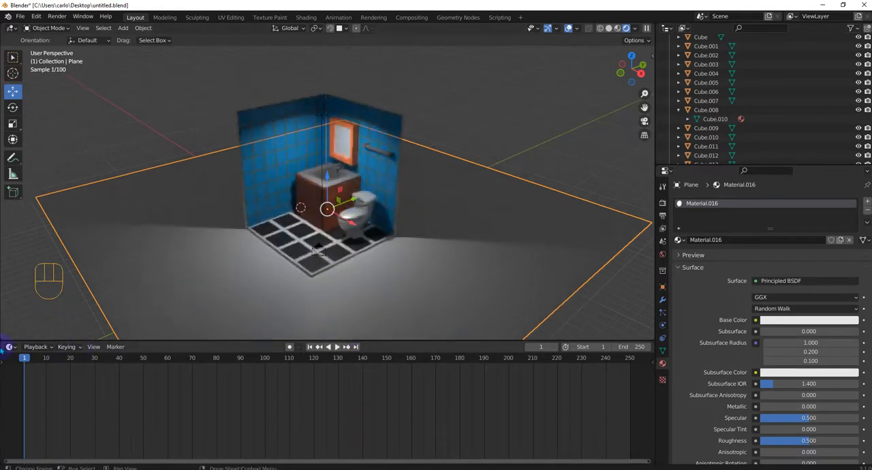
{"action": "left_click", "coordinate": [10, 357]}
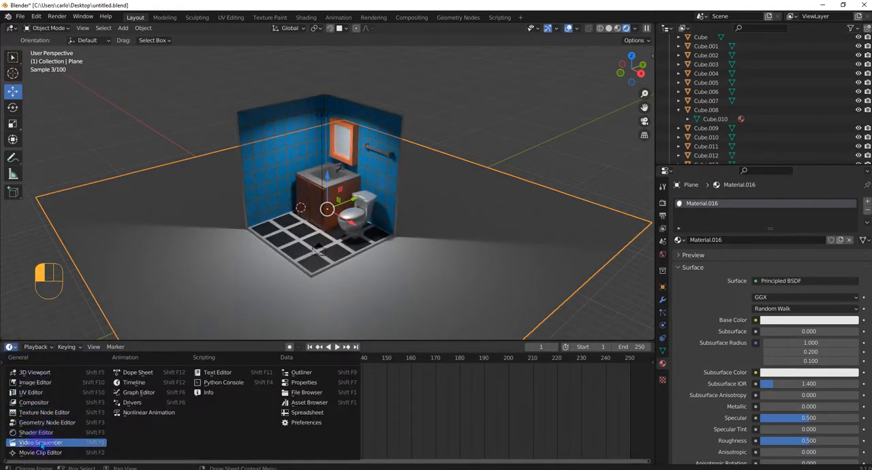
{"action": "left_click", "coordinate": [35, 433]}
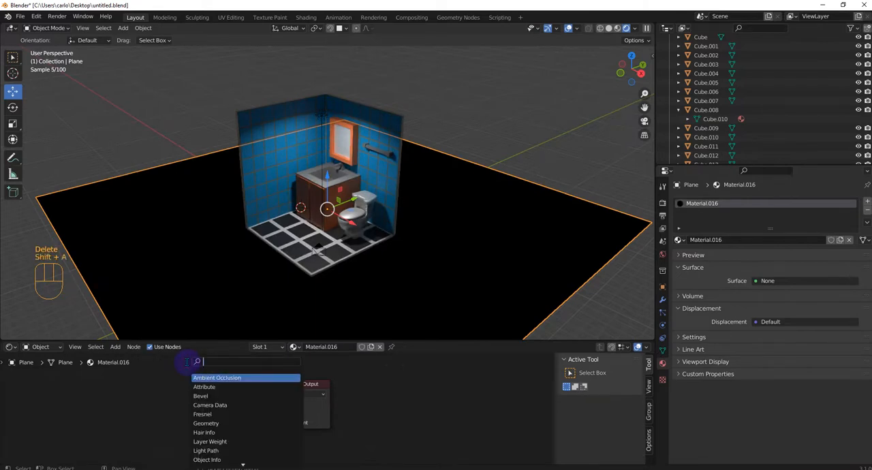
Add an Emission node, connect it to Surface, and colour it blue
{"action": "type", "text": "em"}
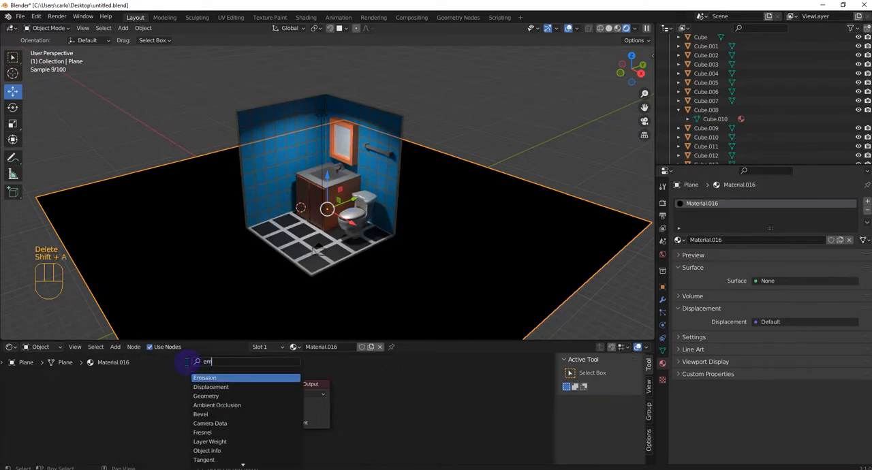
{"action": "left_click", "coordinate": [204, 378]}
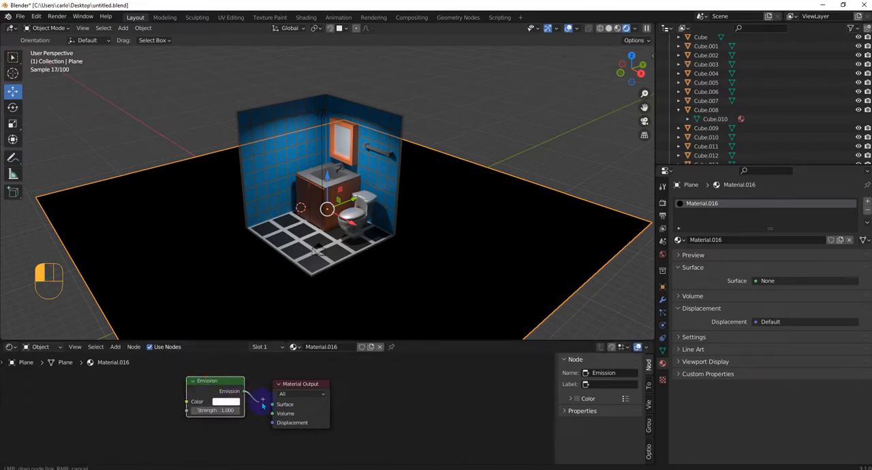
{"action": "left_click_drag", "start_coordinate": [244, 393], "coordinate": [276, 404]}
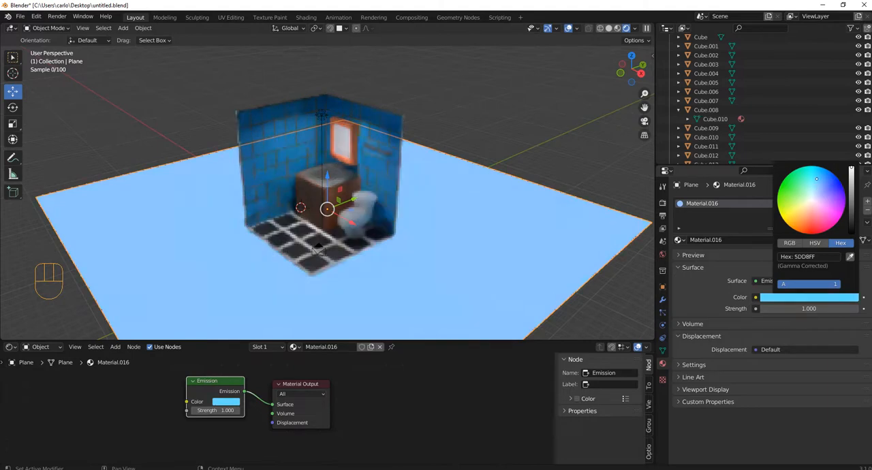
{"action": "left_click", "coordinate": [827, 177]}
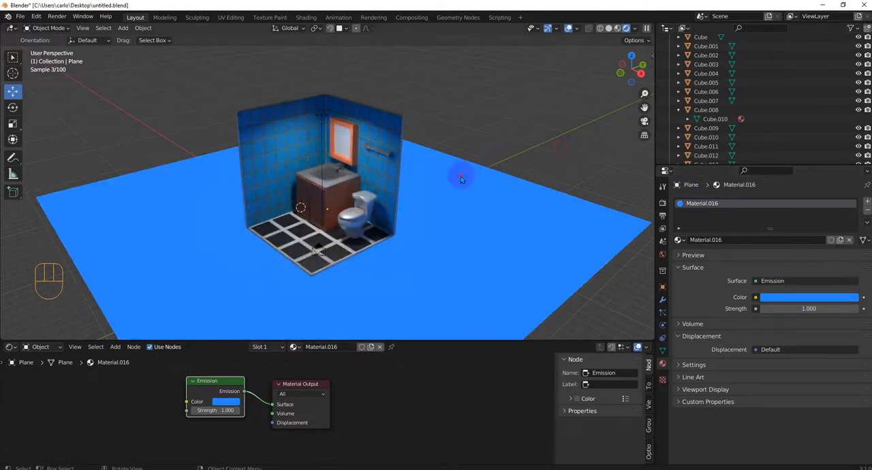
{"action": "key", "text": "Tab"}
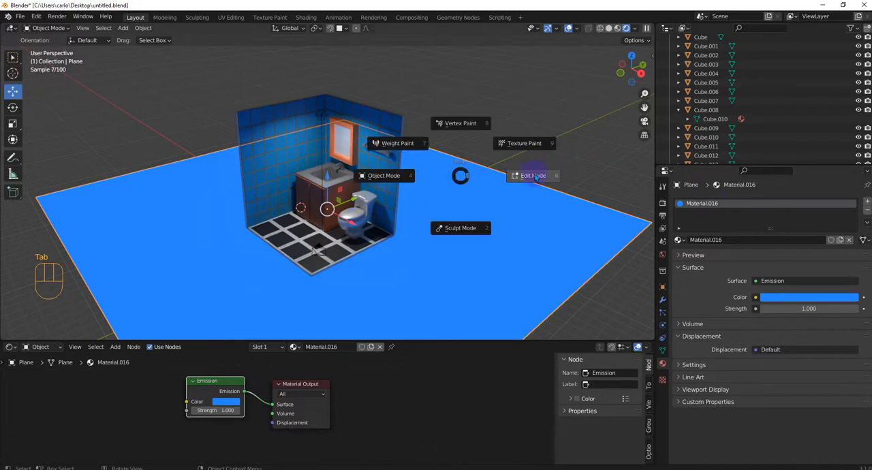
Put the plane into Edit Mode and select its back edge
{"action": "left_click", "coordinate": [533, 175]}
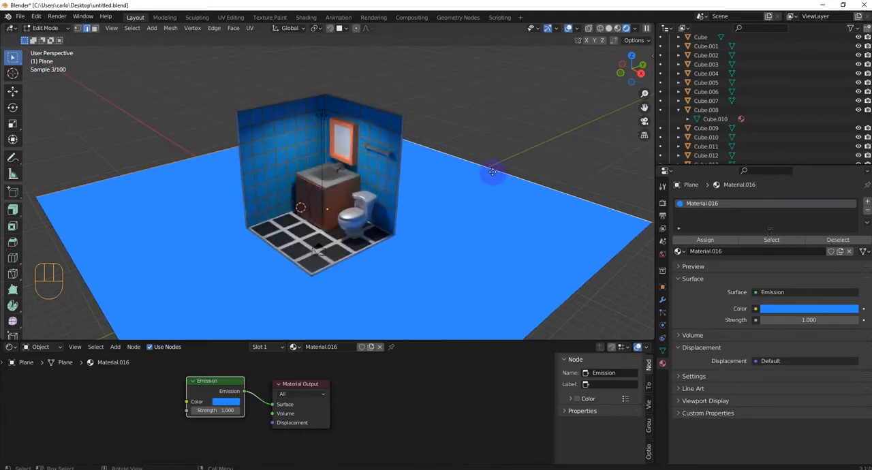
{"action": "left_click_drag", "start_coordinate": [492, 172], "coordinate": [492, 112]}
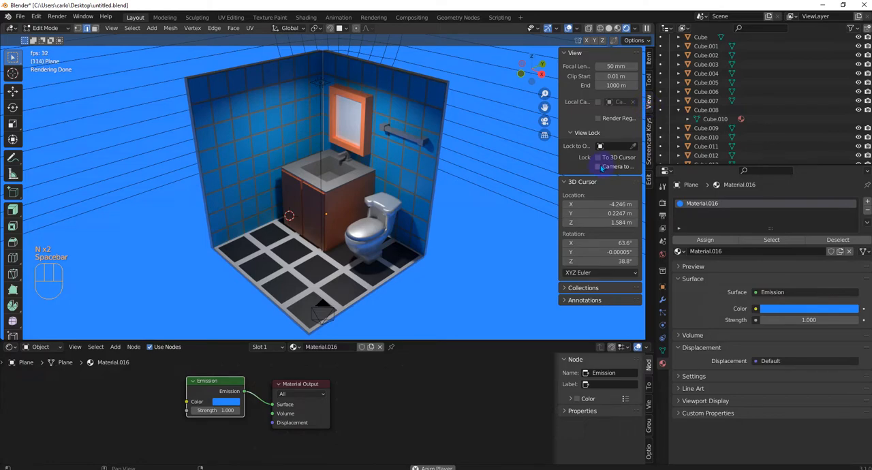
Enable Lock Camera to View so the camera follows viewport navigation
{"action": "left_click", "coordinate": [598, 166]}
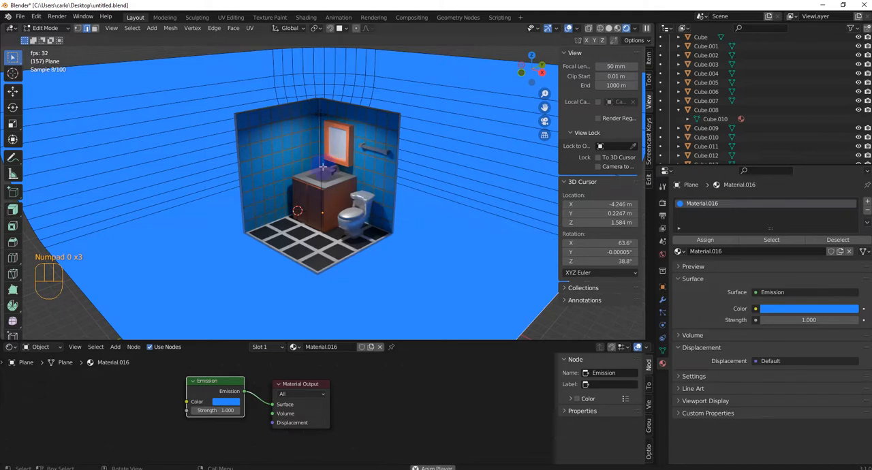
Render the final Cycles image and zoom into the render result
{"action": "left_click", "coordinate": [57, 15]}
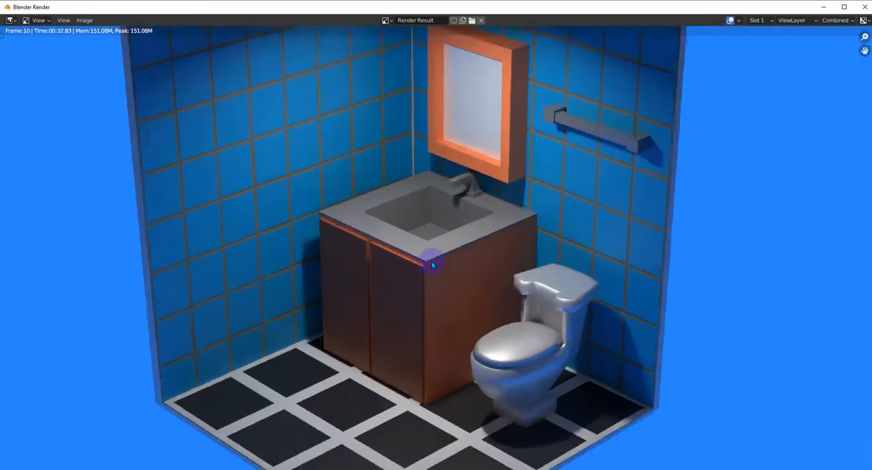
{"action": "scroll", "scroll_direction": "up", "scroll_amount": 3}
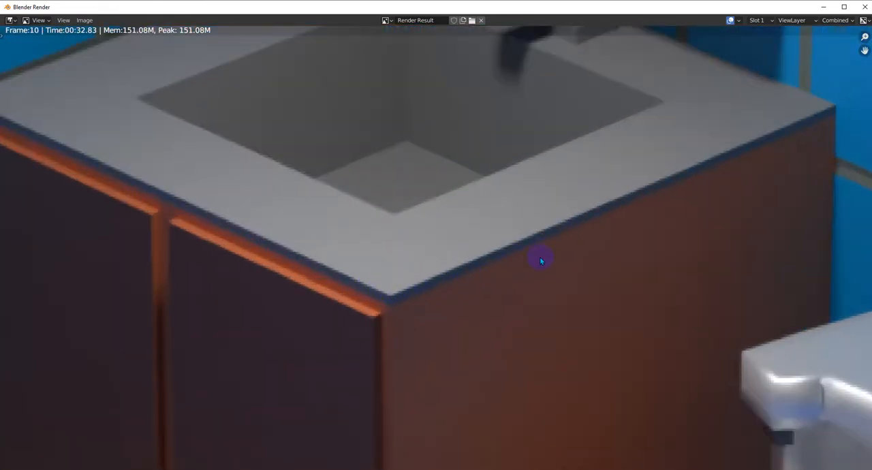